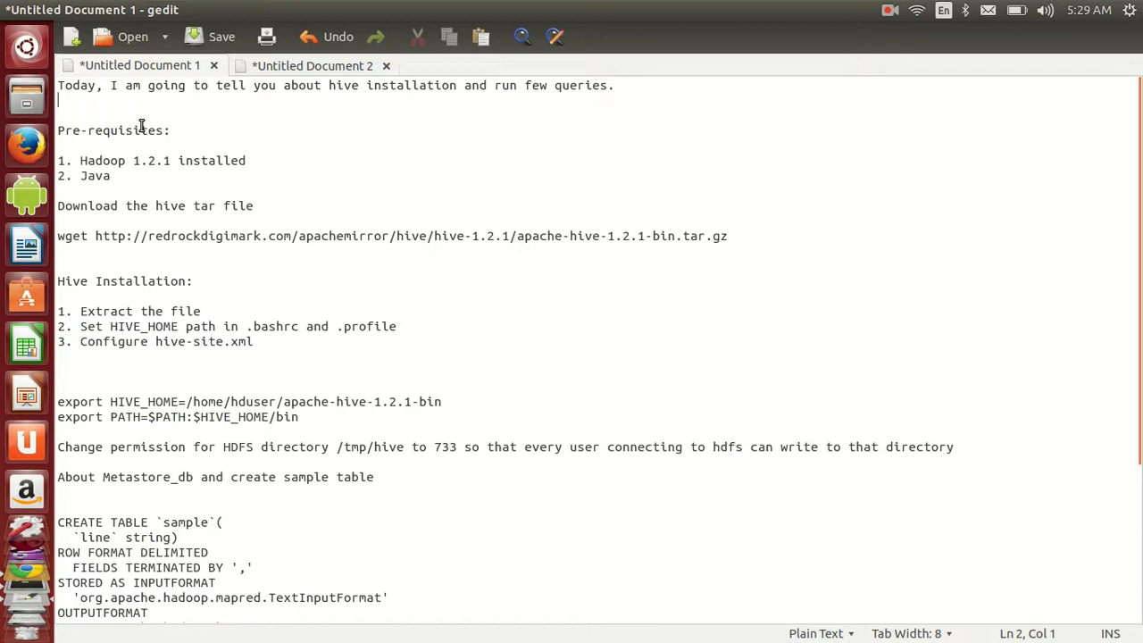
{"action": "mouse_move", "coordinate": [260, 195]}
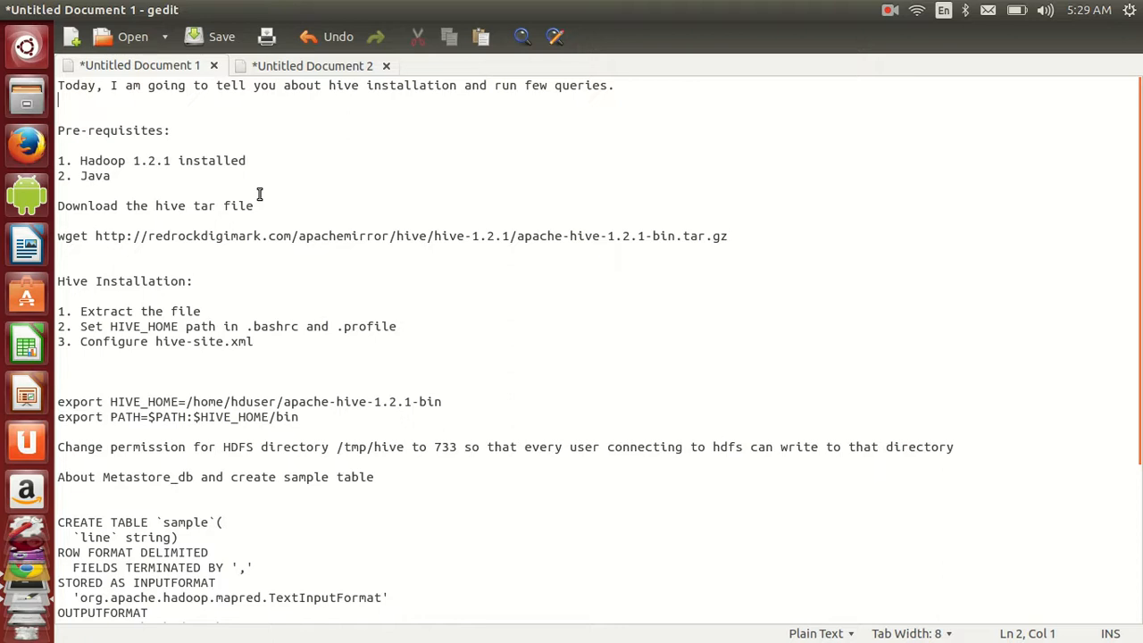
{"action": "mouse_move", "coordinate": [158, 236]}
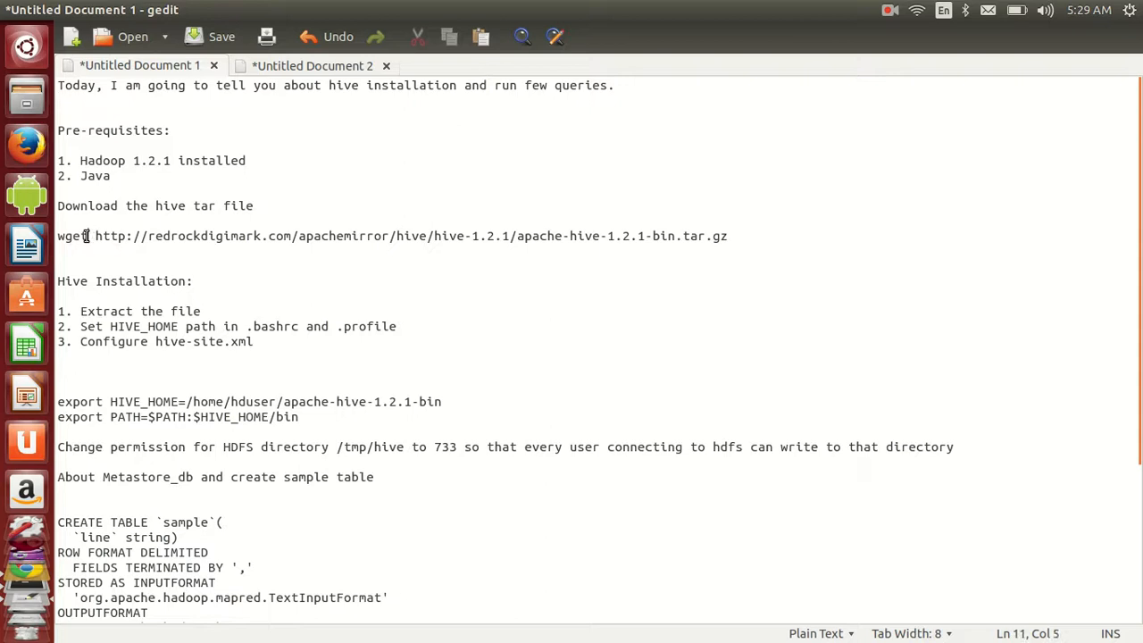
Select the word wget in the Hive download line of the notes.
{"action": "double_click", "coordinate": [72, 236]}
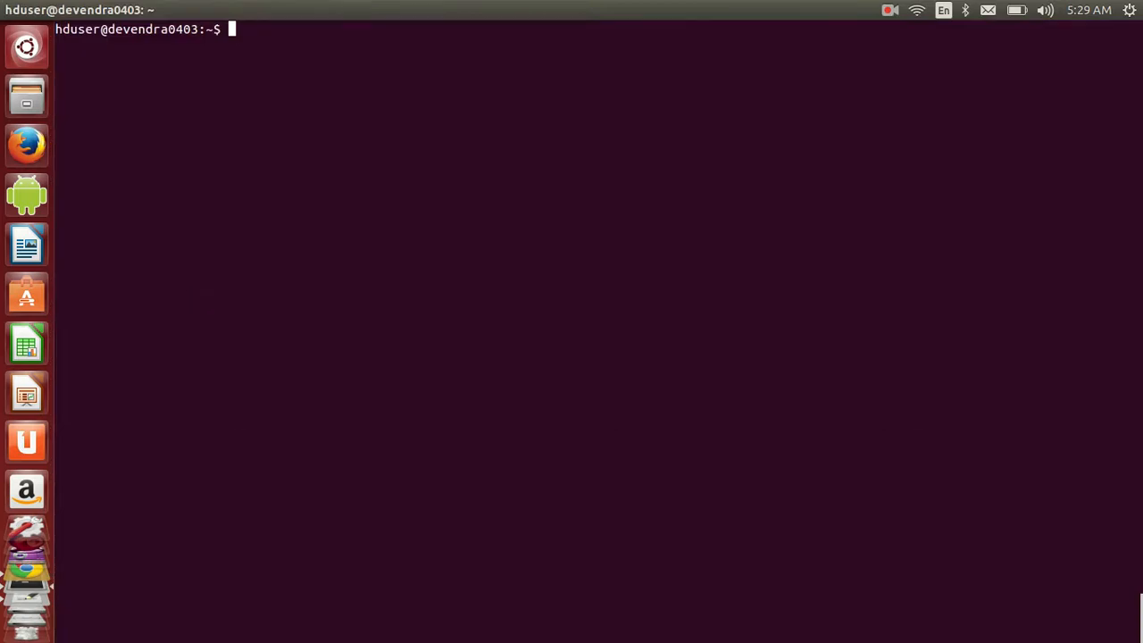
Extract apache-hive-1.2.1-bin.tar.gz in the home folder with tar -xvzf.
{"action": "type", "text": "ta"}
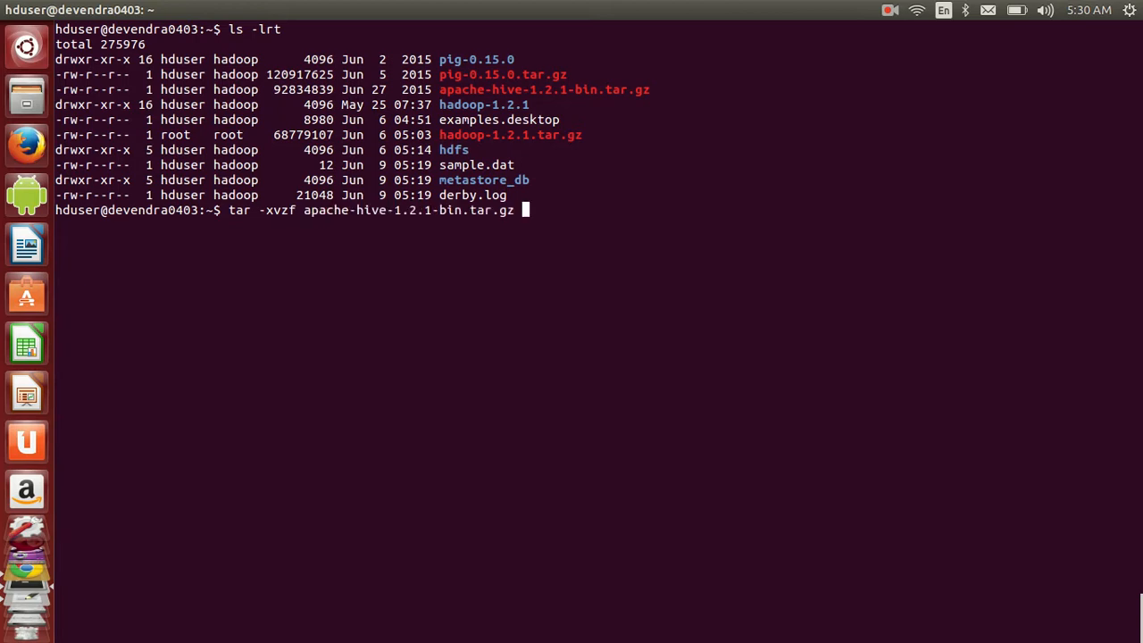
{"action": "key", "text": "Return"}
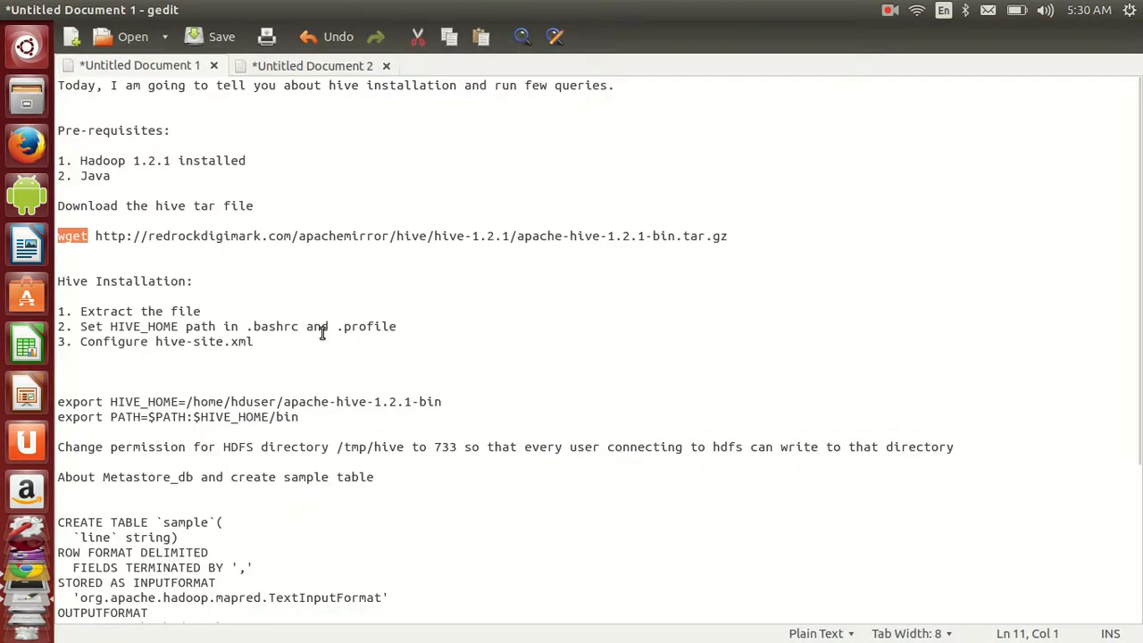
Select the HIVE_HOME and PATH export lines in the notes for copying.
{"action": "left_click", "coordinate": [303, 418]}
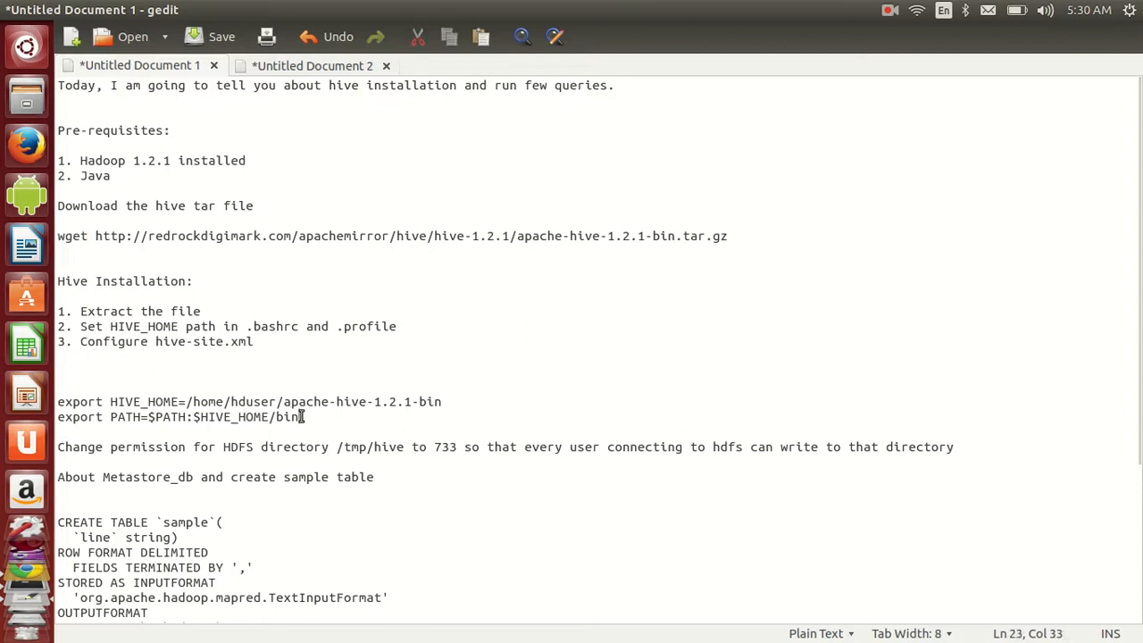
{"action": "left_click_drag", "start_coordinate": [304, 418], "coordinate": [57, 400]}
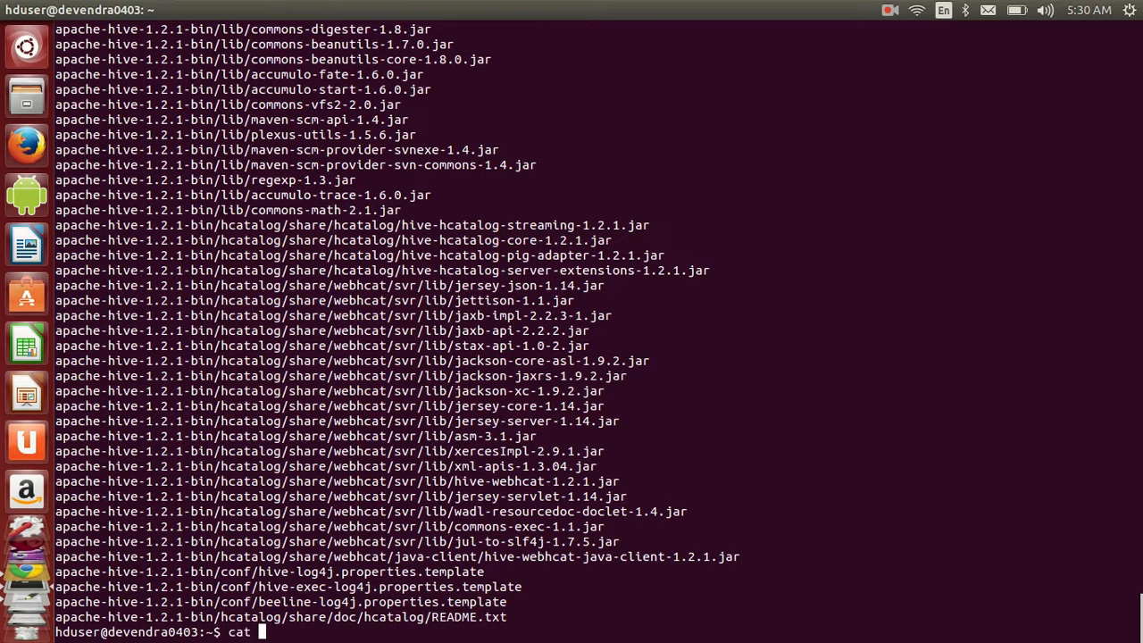
Append the HIVE_HOME and PATH exports to .bashrc and .profile via cat >>.
{"action": "type", "text": ">> .b"}
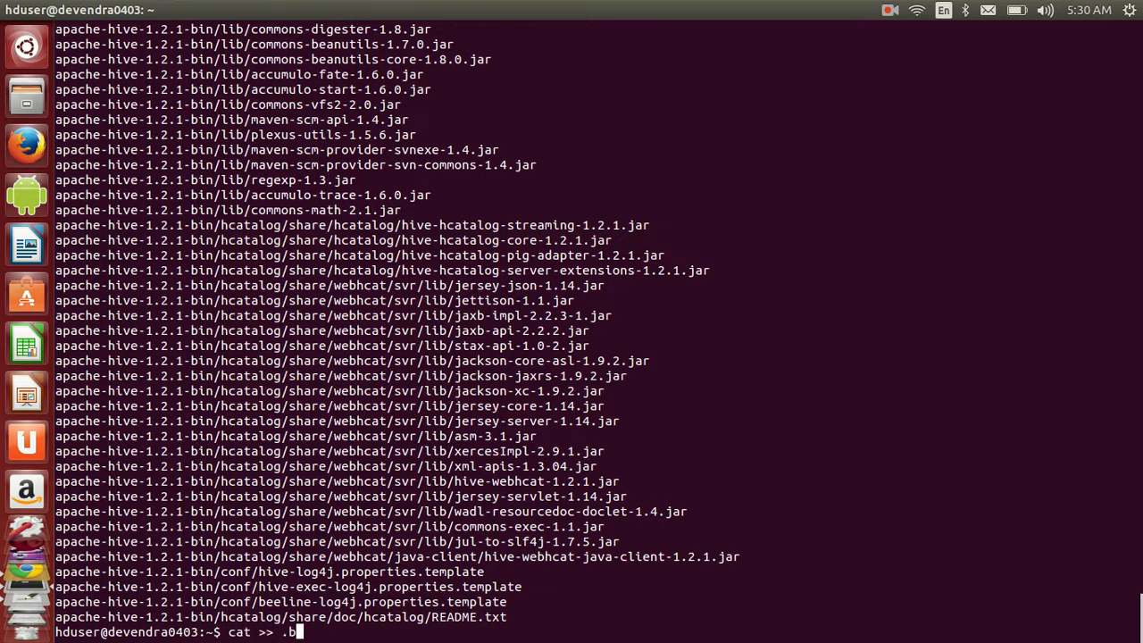
{"action": "type", "text": "ashrc"}
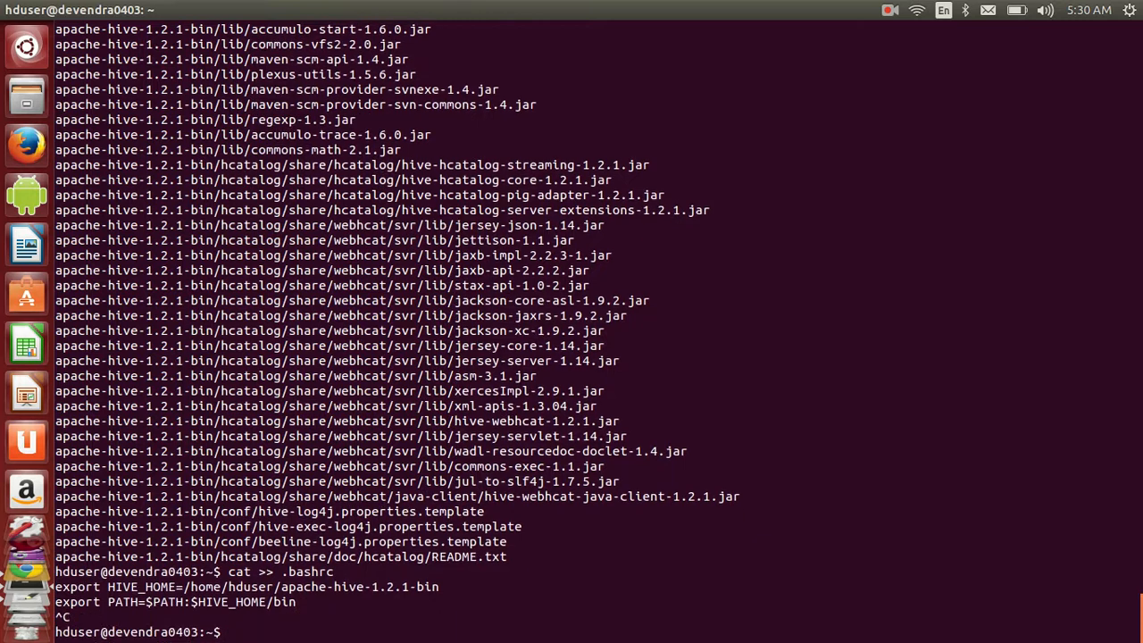
{"action": "type", "text": "cat >> .profile"}
{"action": "type", "text": "s"}
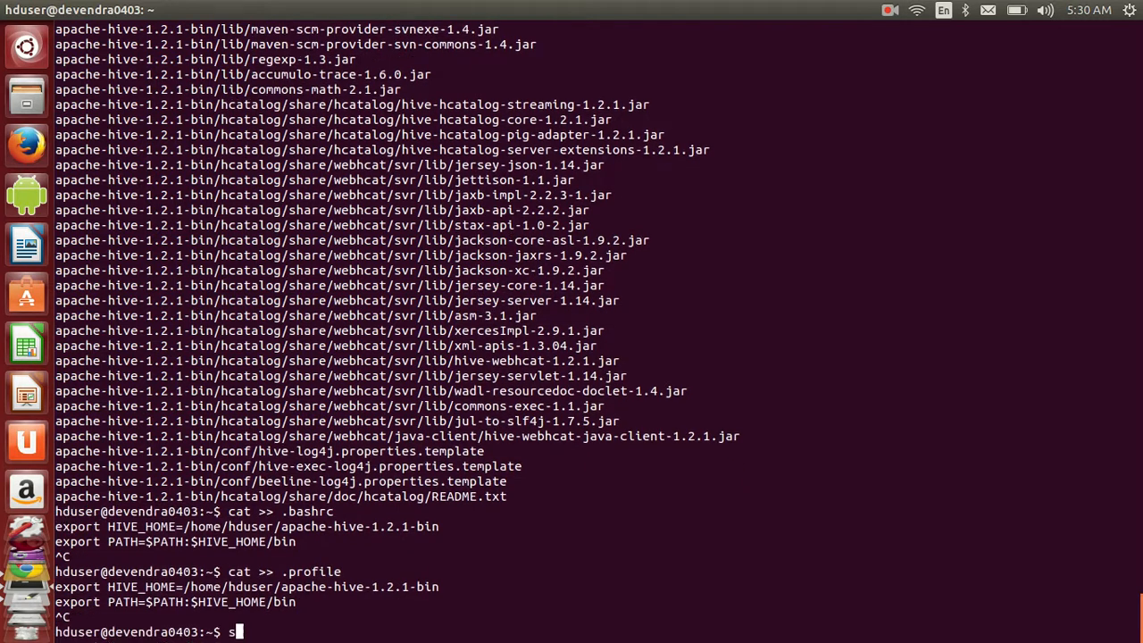
Reload the environment with source .bashrc && source .profile.
{"action": "type", "text": "ource ."}
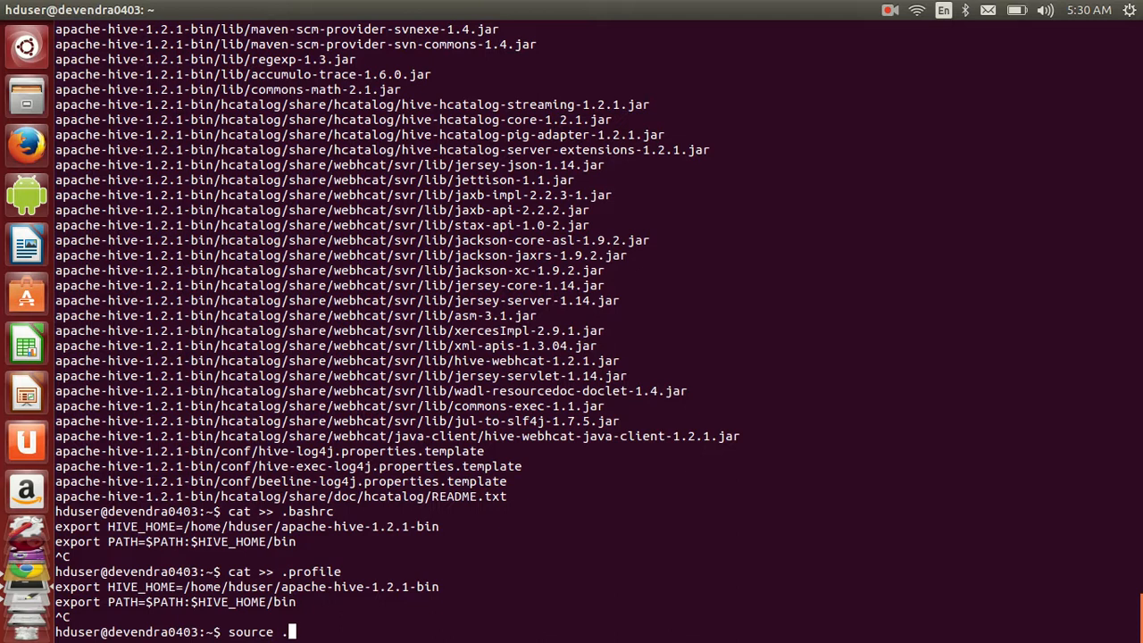
{"action": "type", "text": "bashrc"}
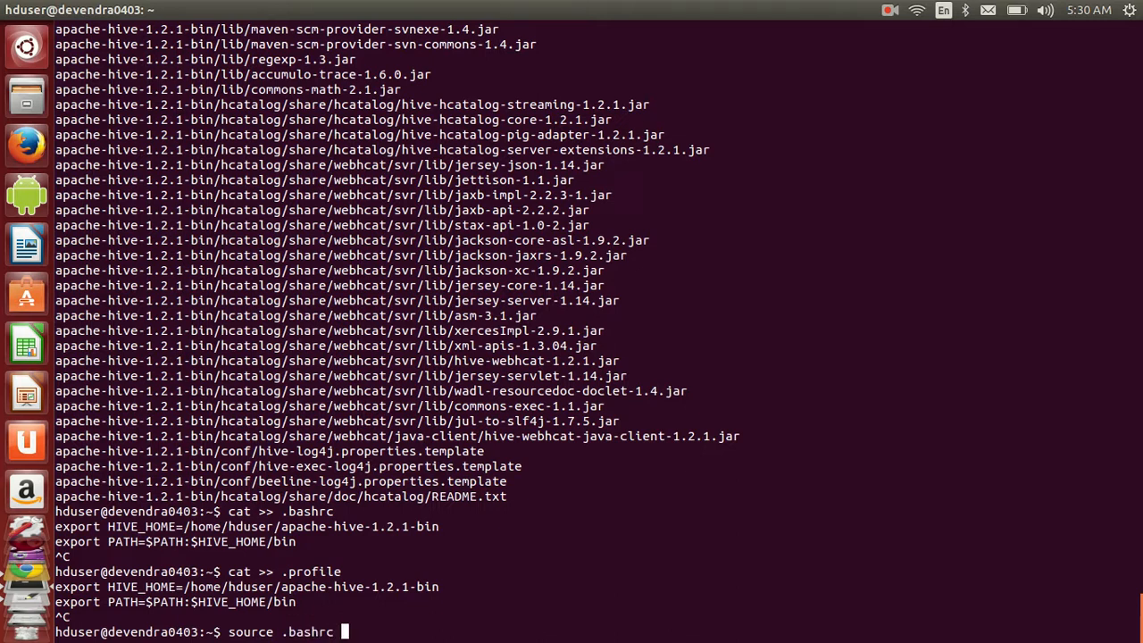
{"action": "type", "text": "&& source"}
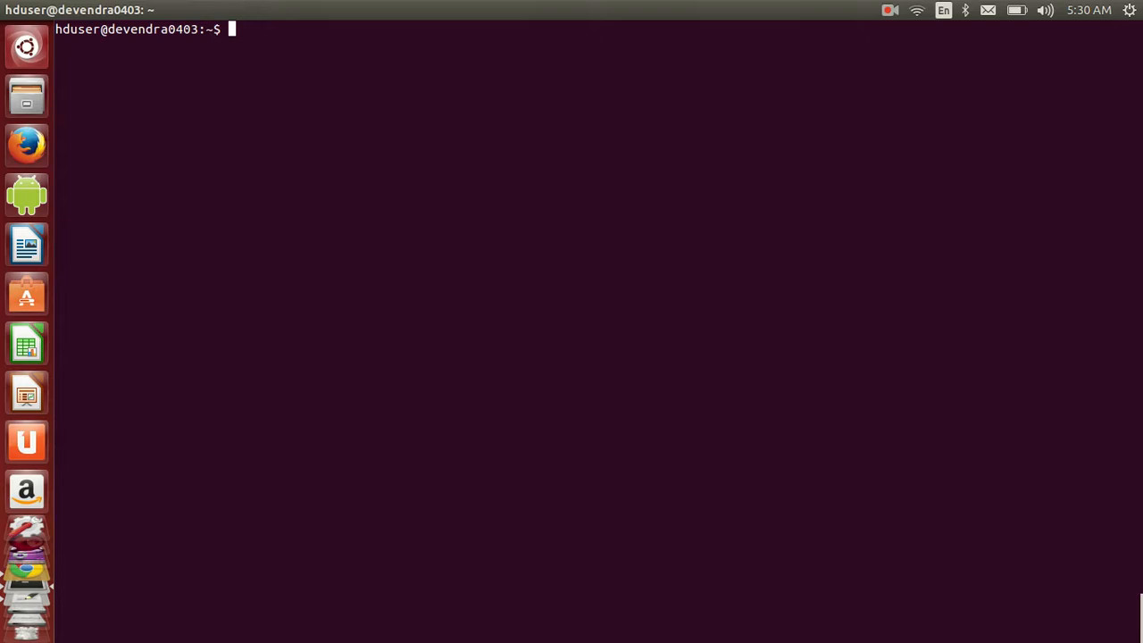
Move into apache-hive-1.2.1-bin/conf and list its template files with ls -lrt.
{"action": "type", "text": "cd"}
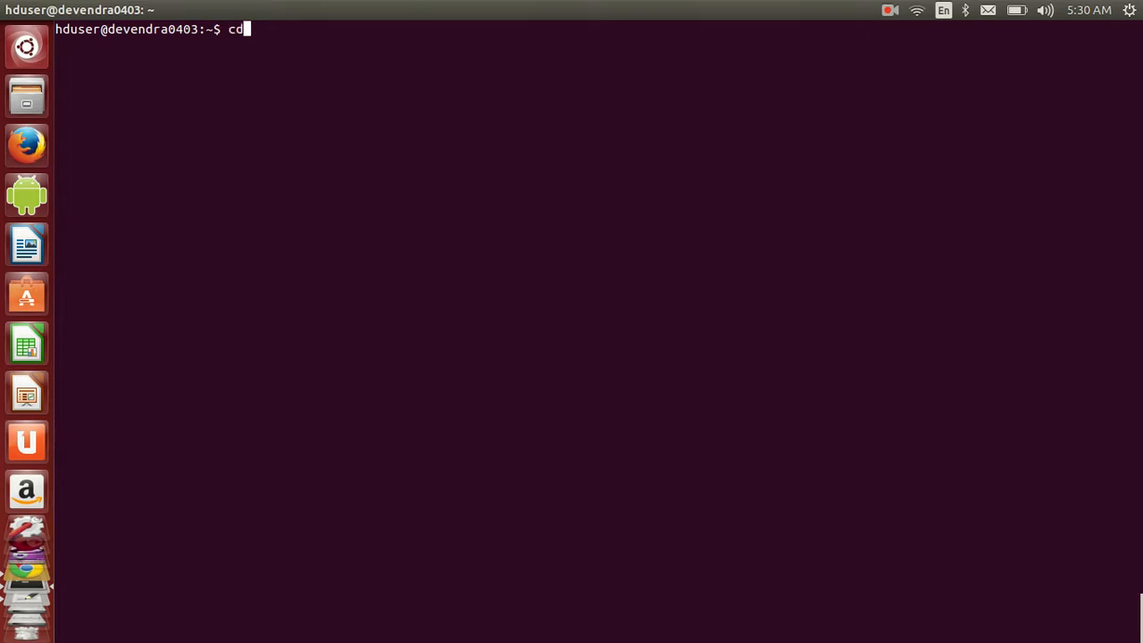
{"action": "type", "text": "apache-hive-1.2.1-bin/"}
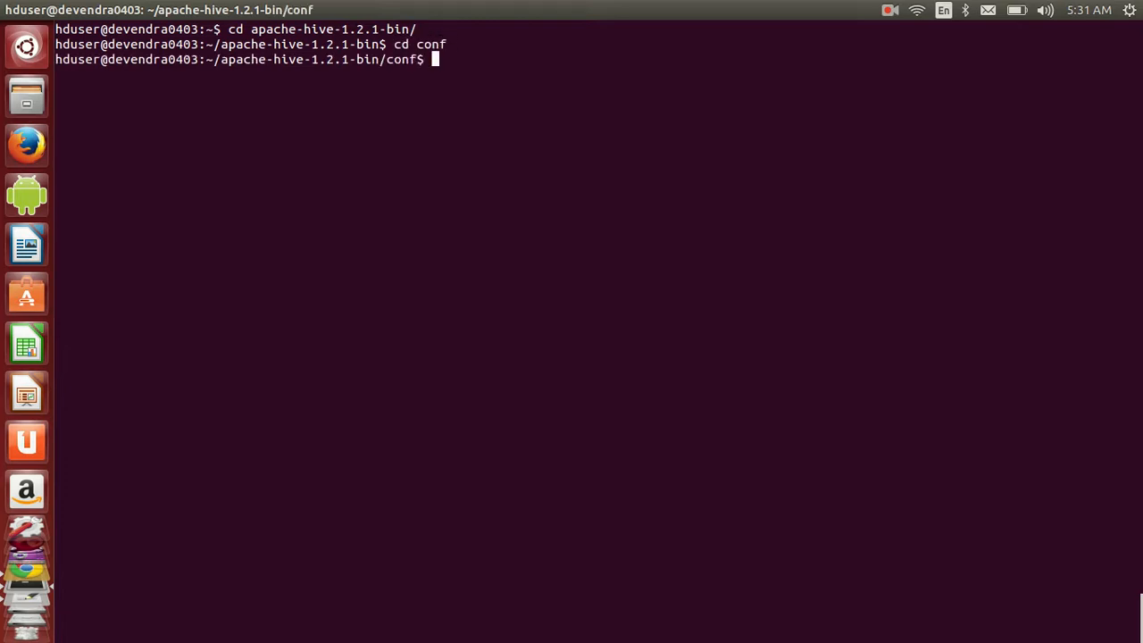
{"action": "type", "text": "ls -lrt"}
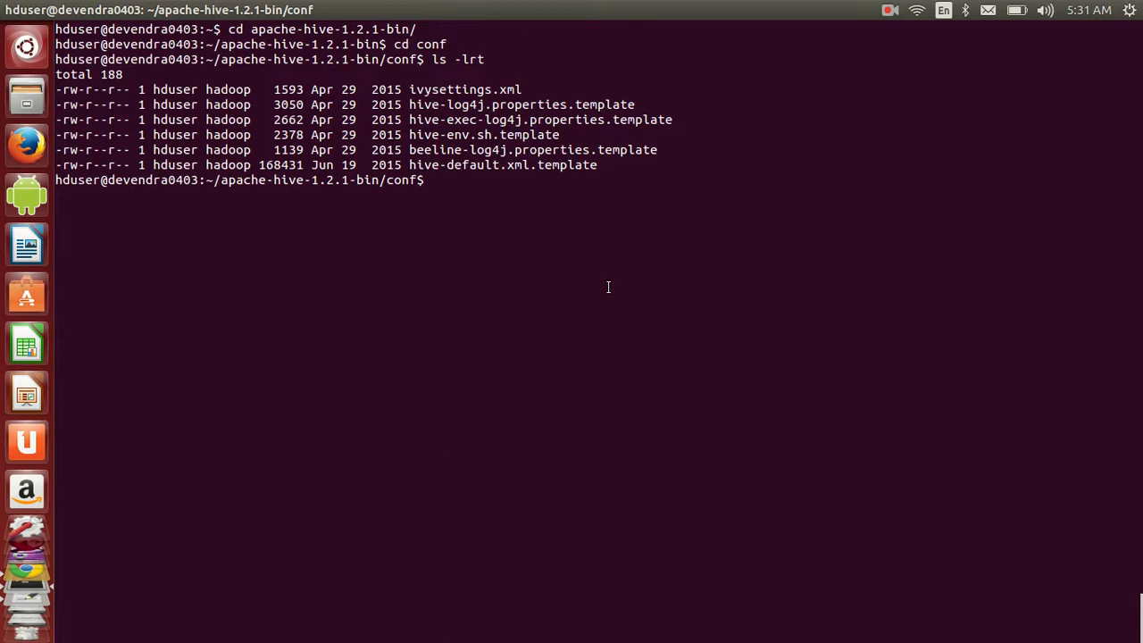
{"action": "mouse_move", "coordinate": [605, 165]}
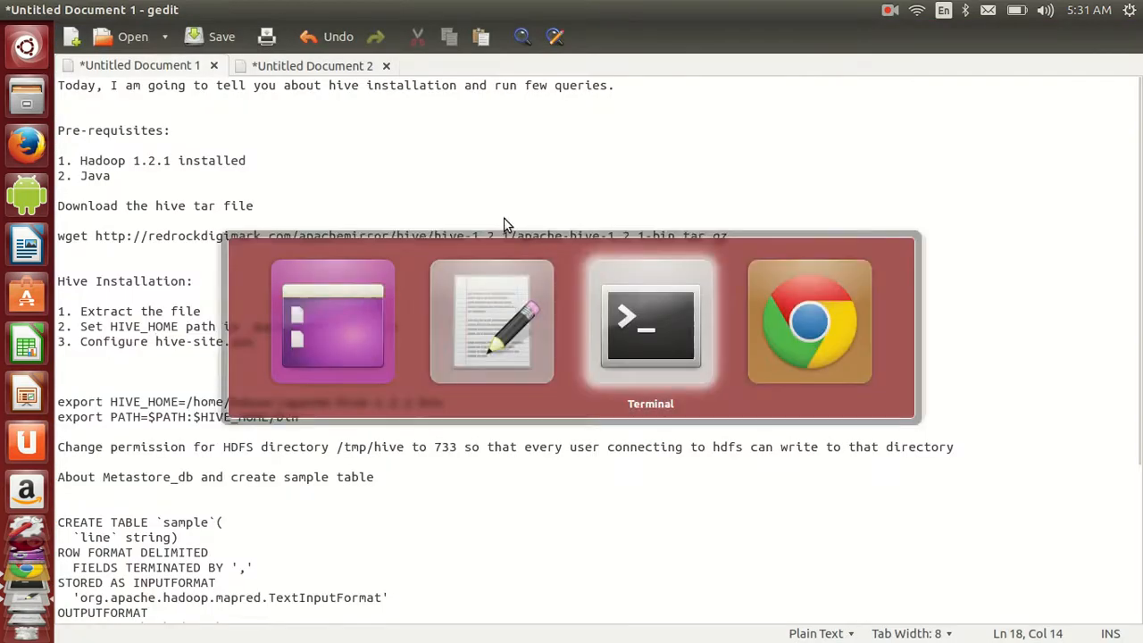
Switch to Untitled Document 2 and review its hive-site properties, including dynamic partition.
{"action": "left_click", "coordinate": [650, 322]}
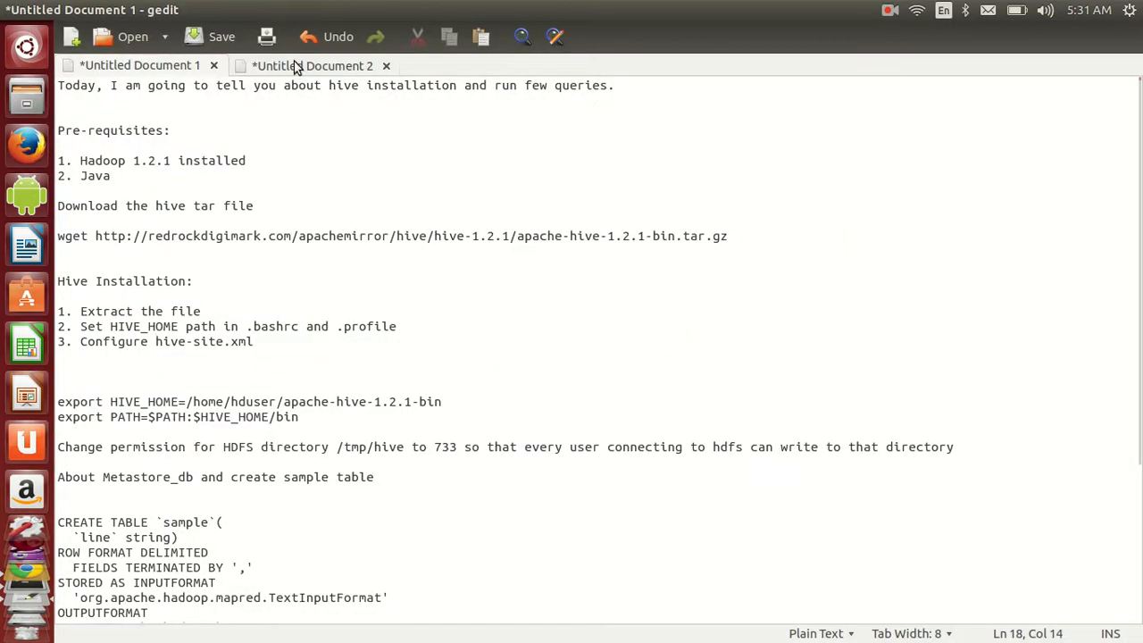
{"action": "left_click", "coordinate": [310, 64]}
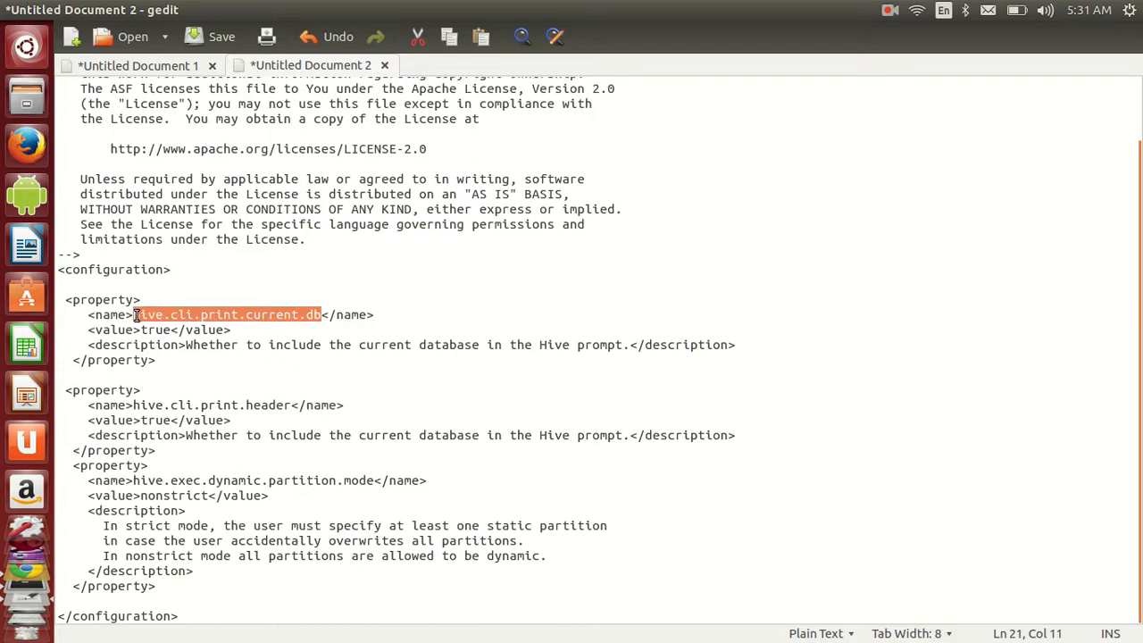
{"action": "mouse_move", "coordinate": [288, 409]}
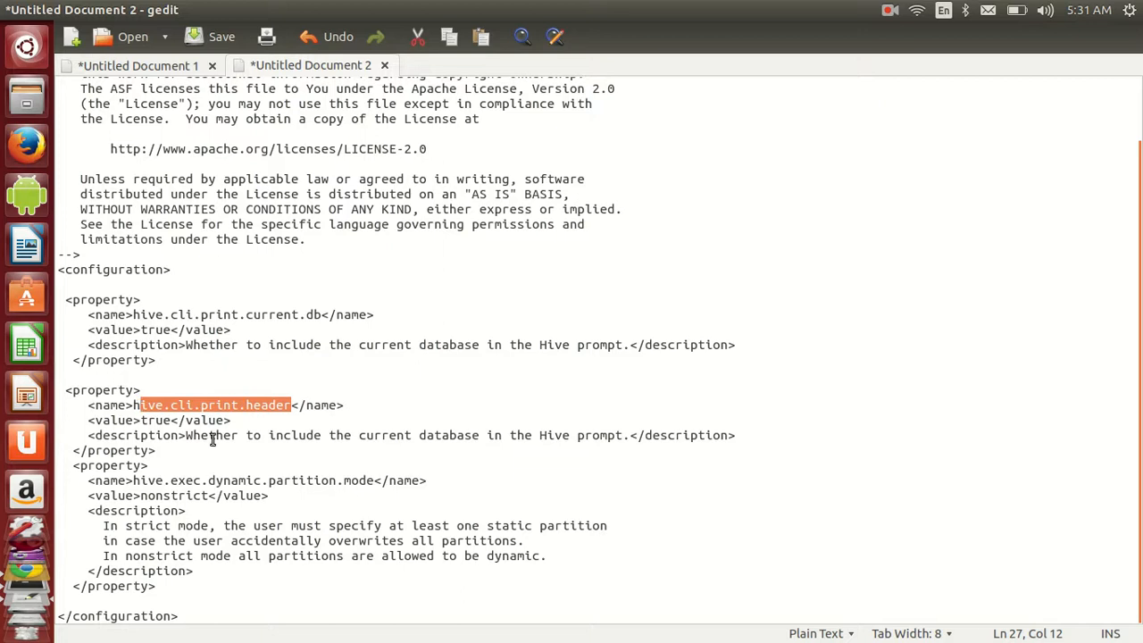
{"action": "mouse_move", "coordinate": [175, 489]}
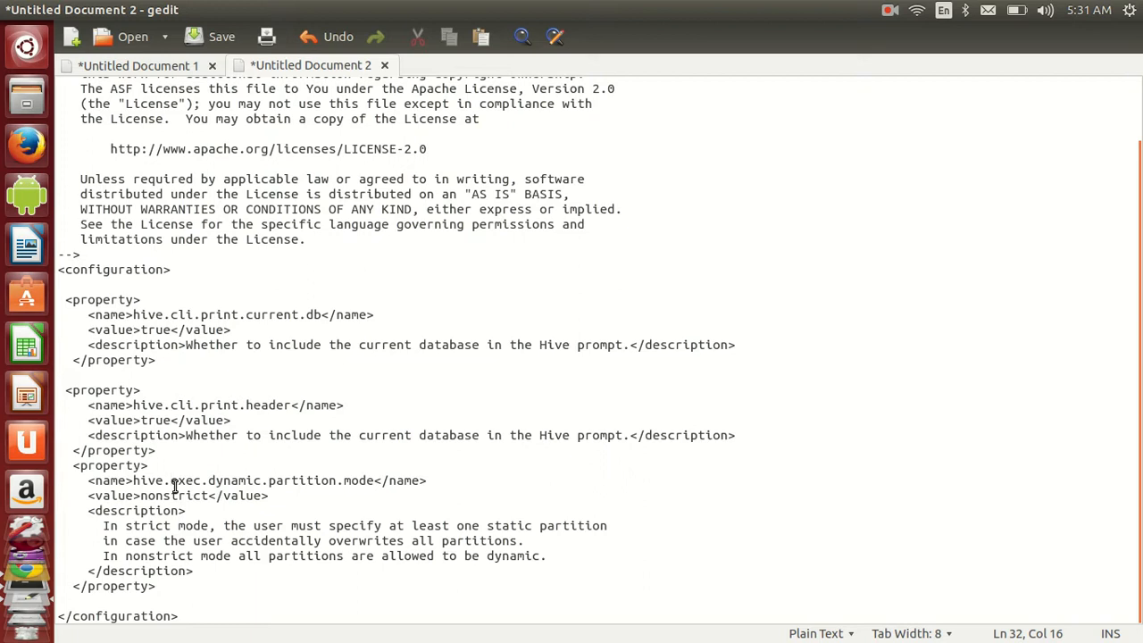
{"action": "double_click", "coordinate": [215, 480]}
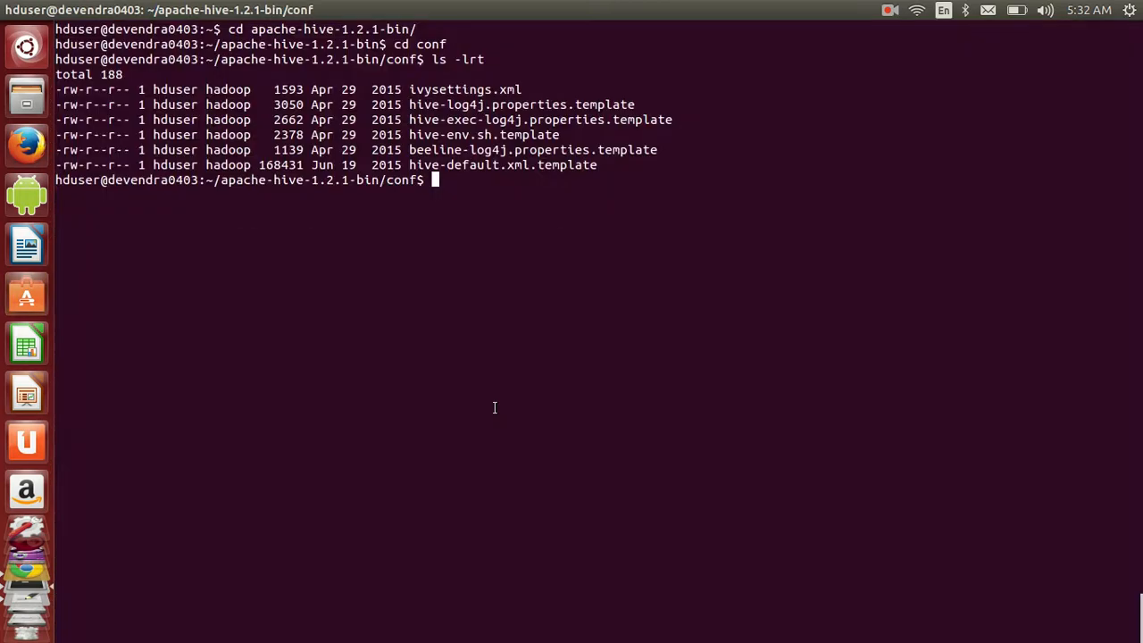
Write the configuration into hive-site.xml with cat >>, then run jps from the home folder.
{"action": "type", "text": "cat"}
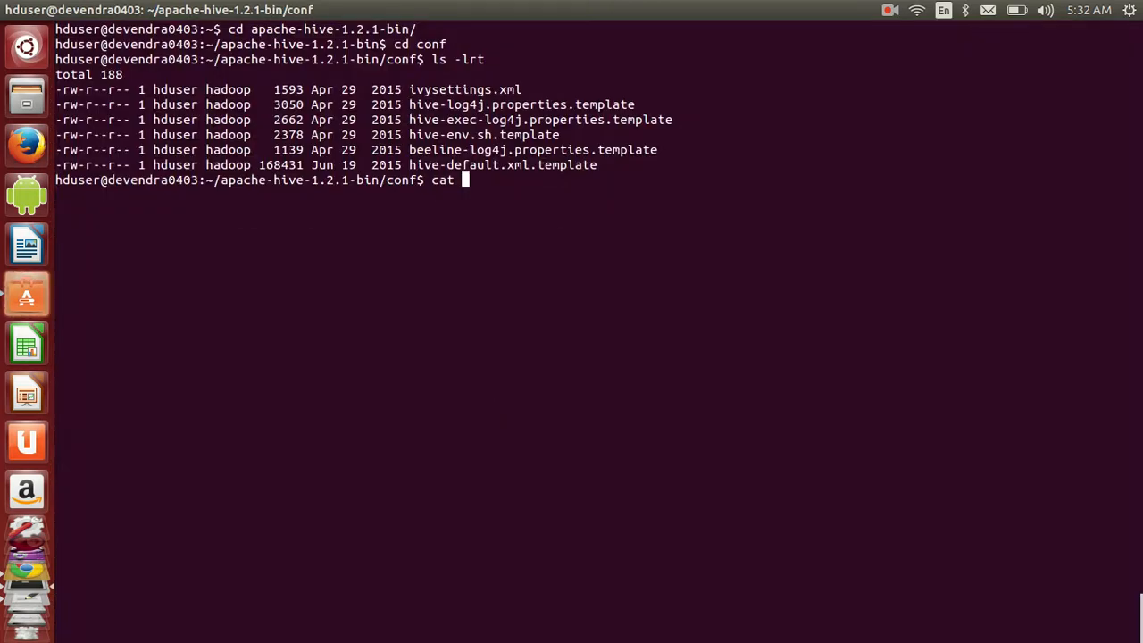
{"action": "type", "text": ">> hive"}
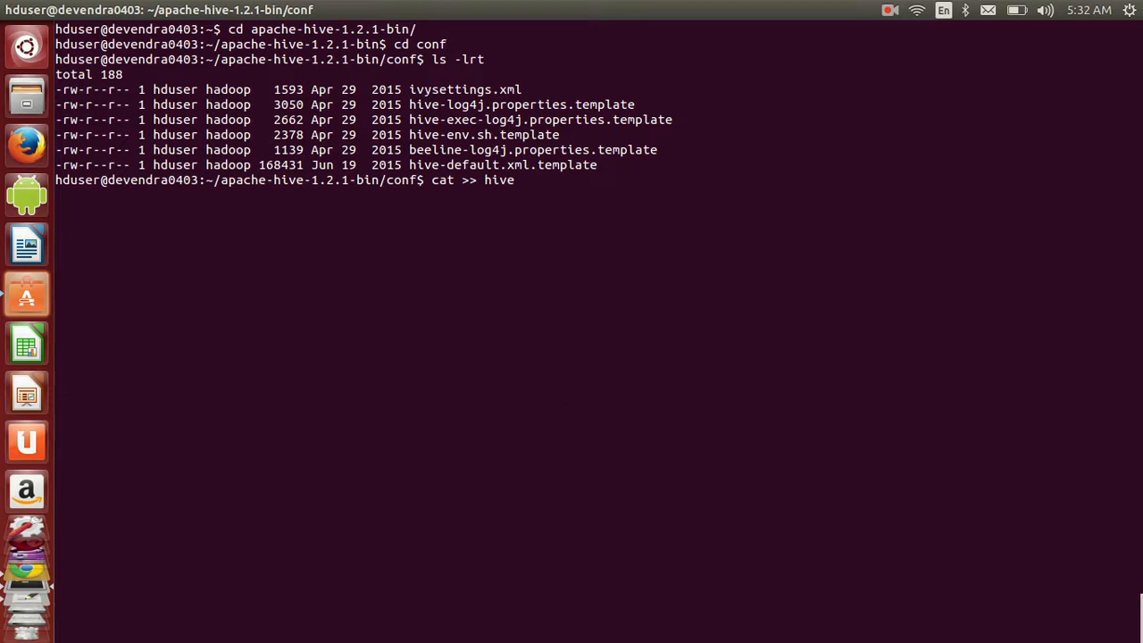
{"action": "type", "text": "-site"}
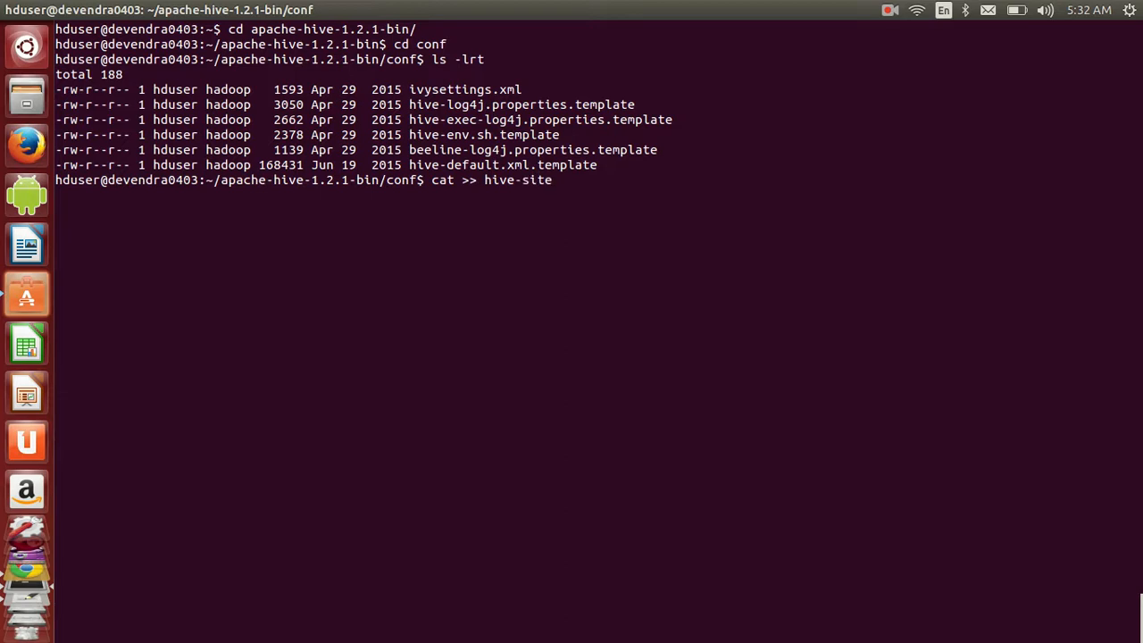
{"action": "type", "text": ".xml"}
{"action": "type", "text": "cd"}
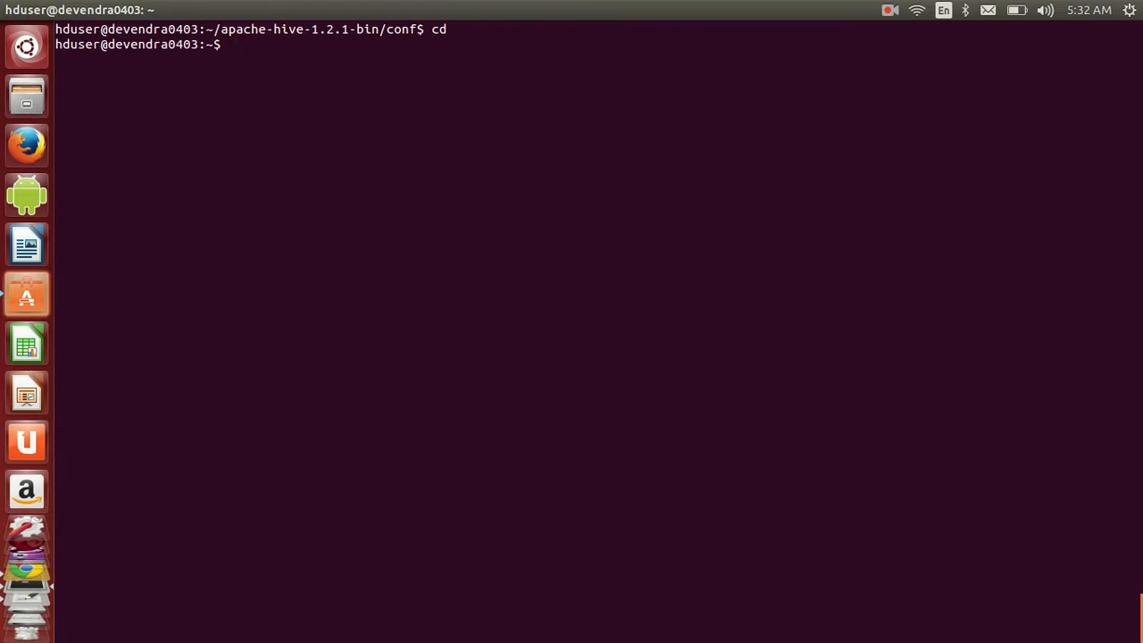
{"action": "type", "text": "jps"}
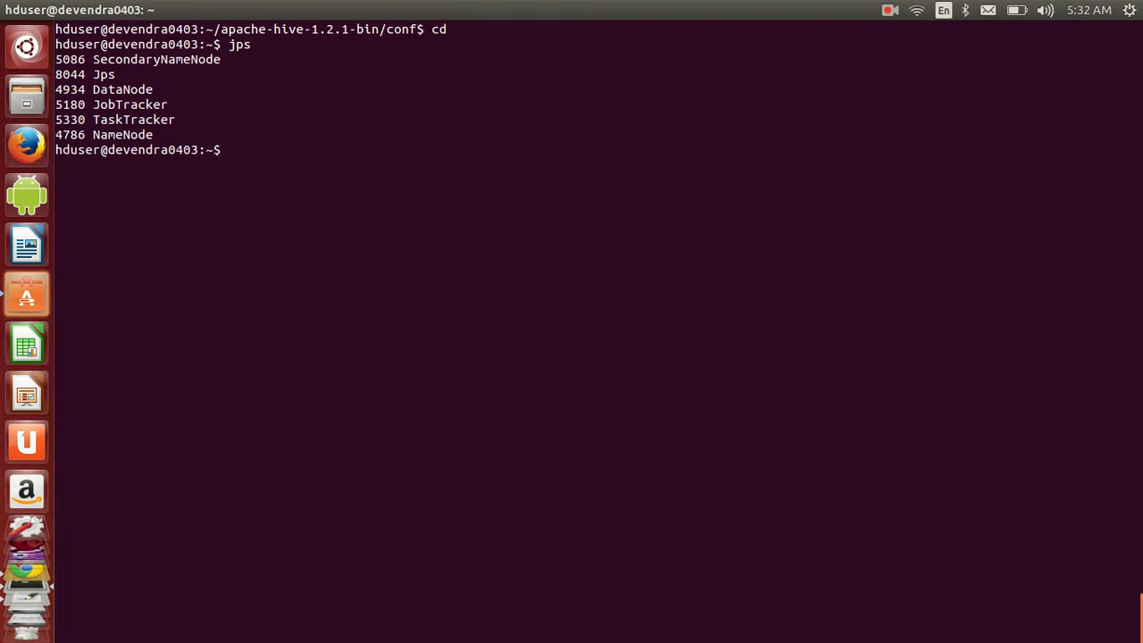
Start the Hive shell and run show databases, listing the default database.
{"action": "type", "text": "h"}
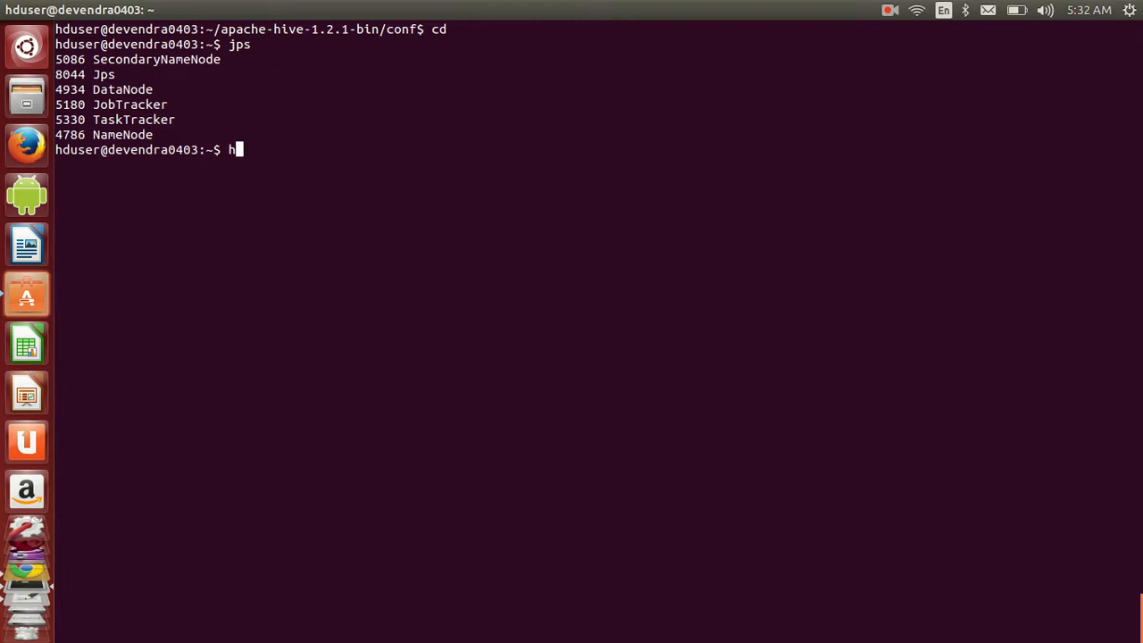
{"action": "type", "text": "ive"}
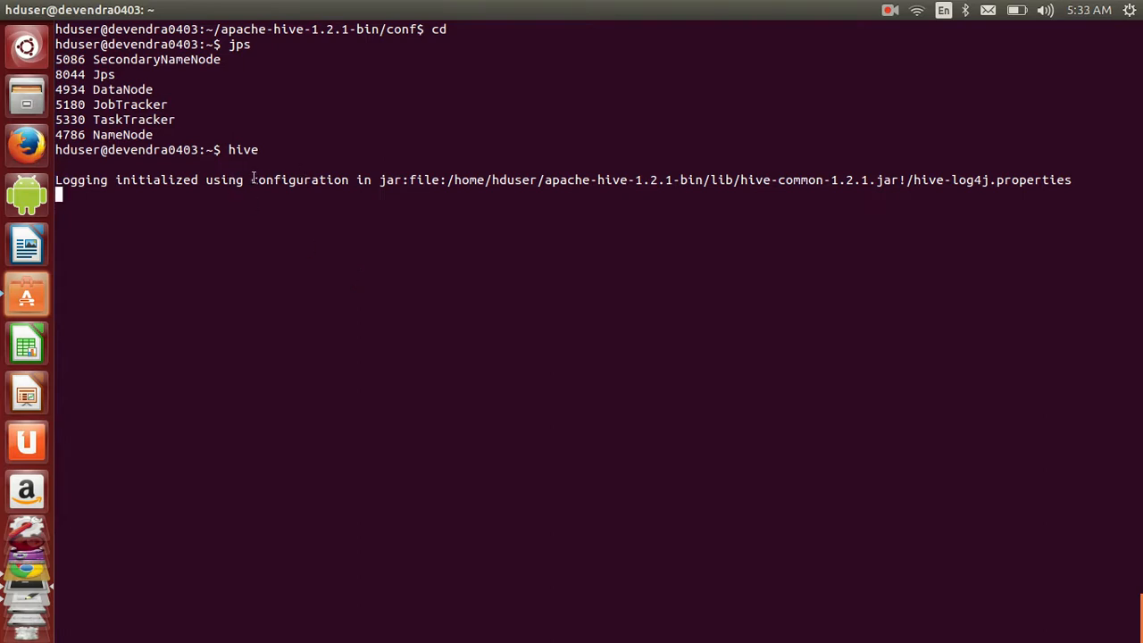
{"action": "mouse_move", "coordinate": [411, 254]}
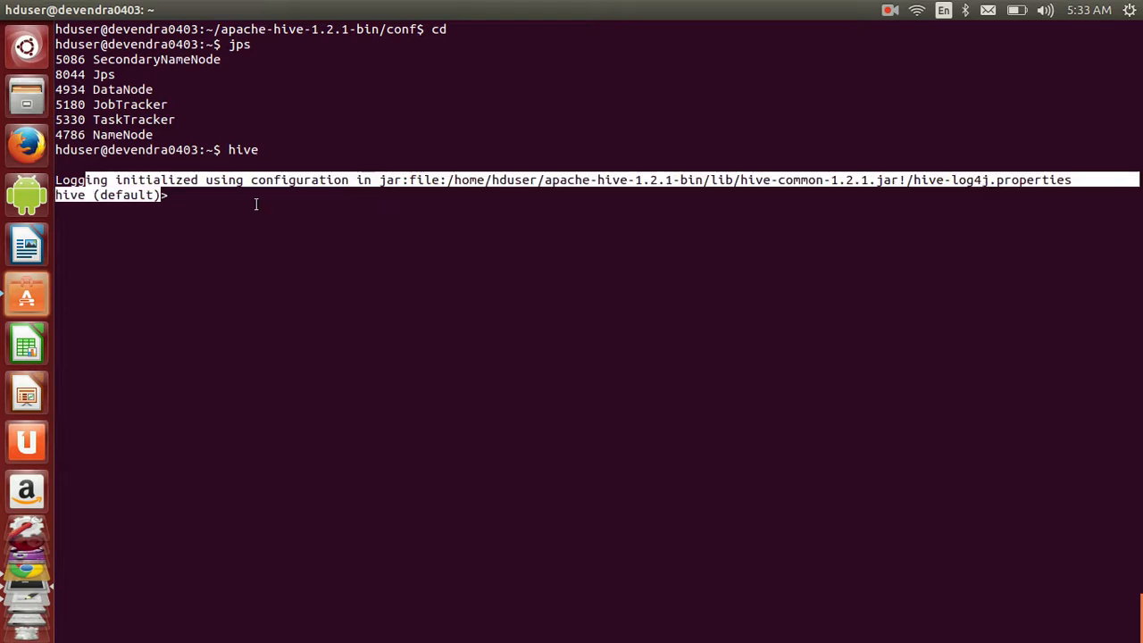
{"action": "type", "text": "s"}
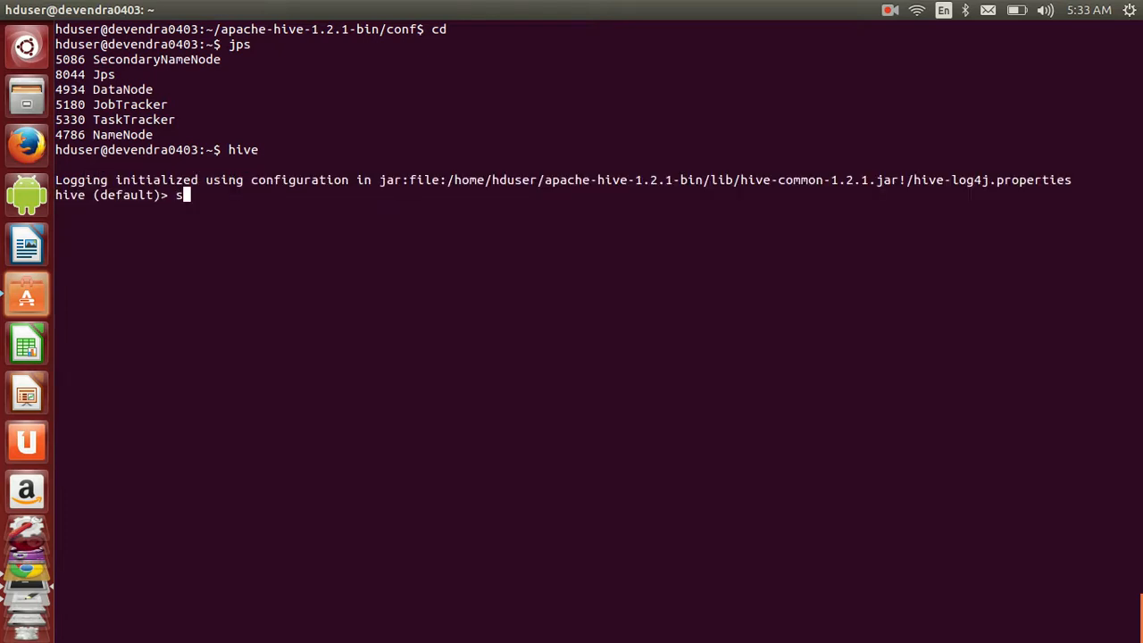
{"action": "type", "text": "how databases;"}
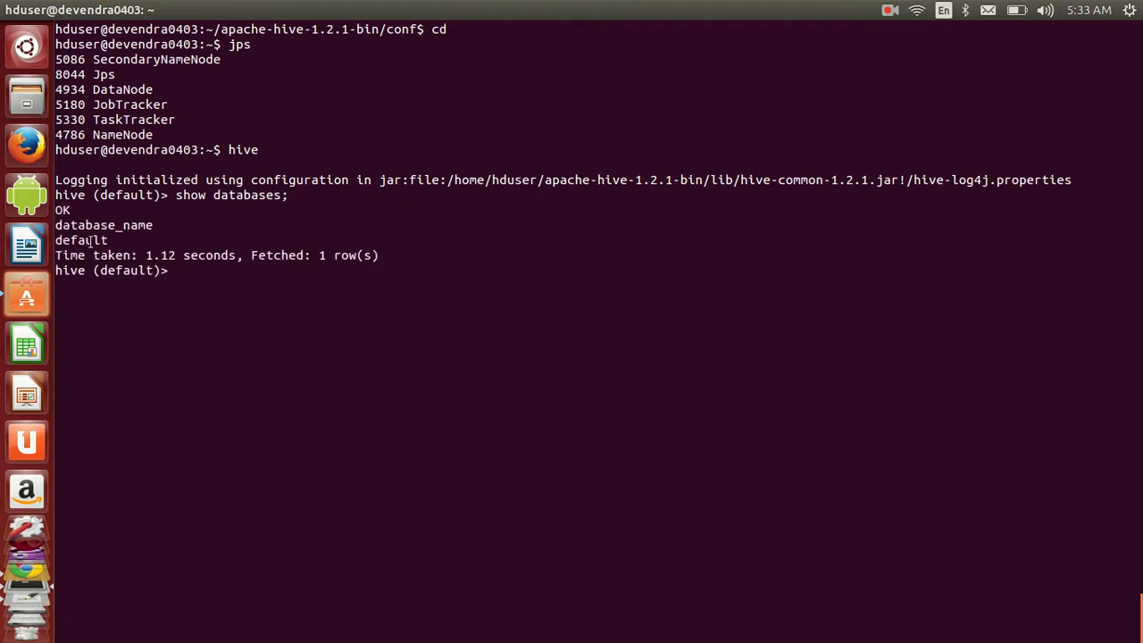
Create table sample (line string), comma-delimited fields, stored as textfile.
{"action": "double_click", "coordinate": [81, 239]}
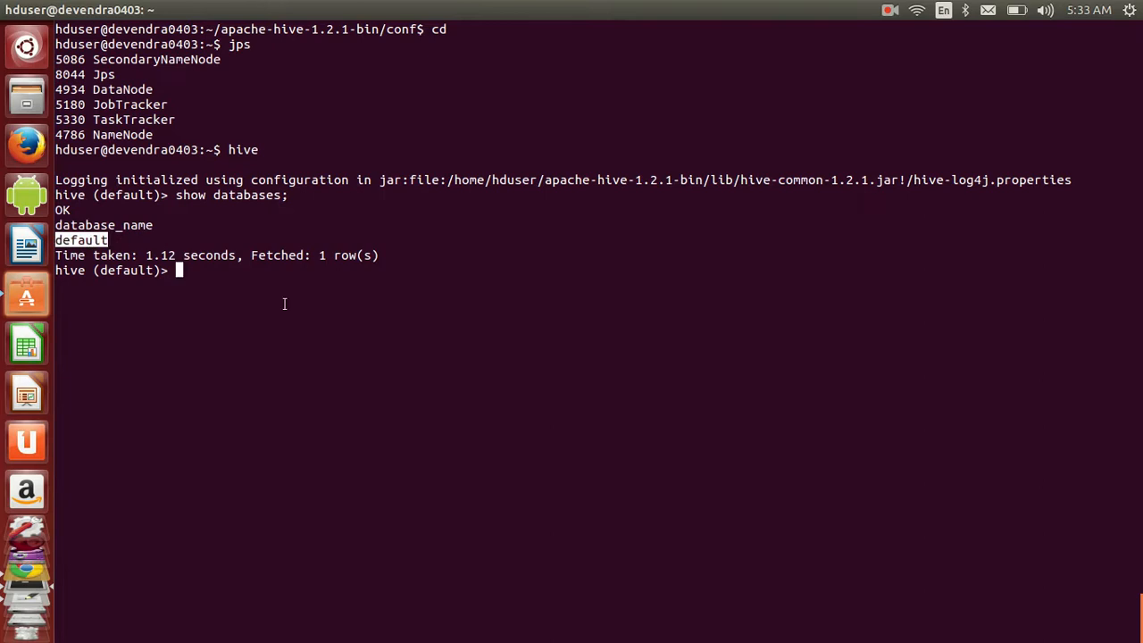
{"action": "type", "text": "create table sample (lin"}
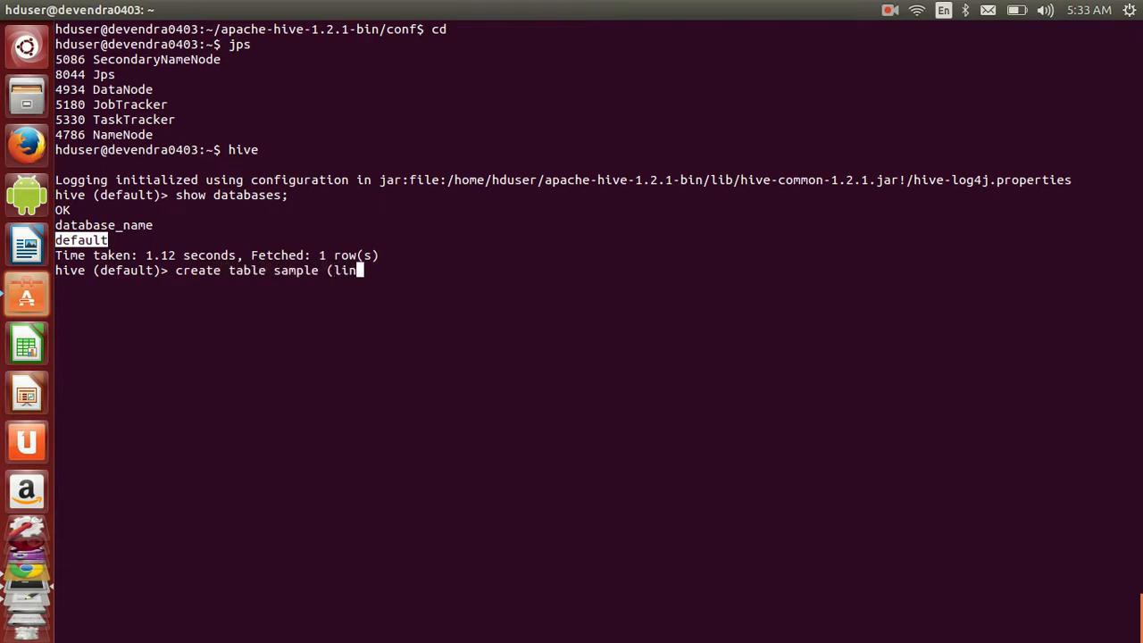
{"action": "type", "text": "e"}
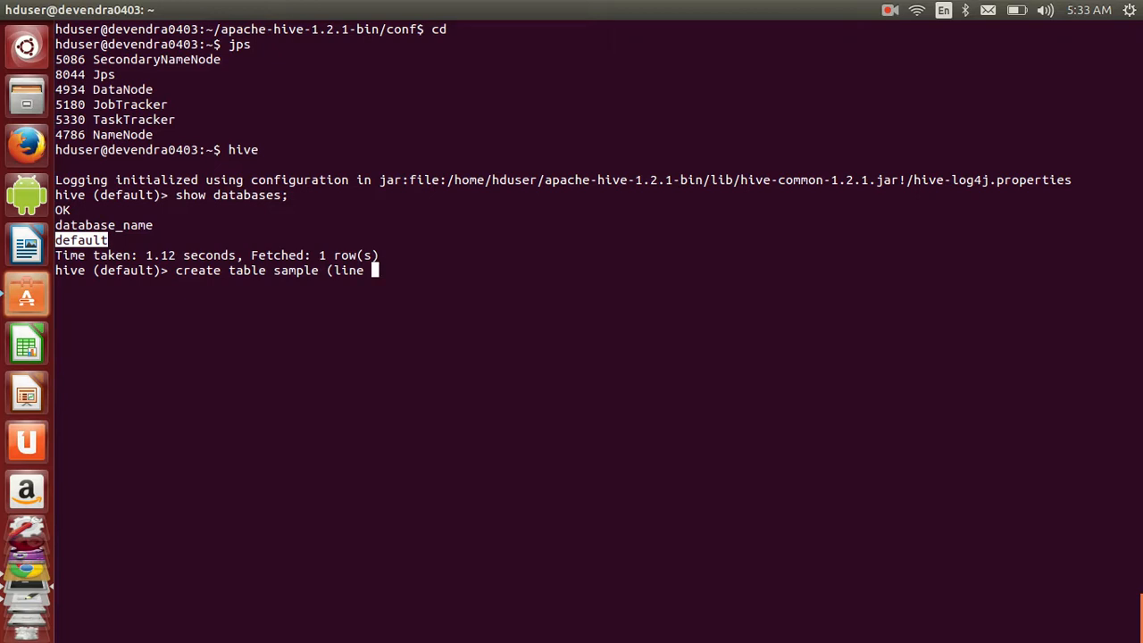
{"action": "type", "text": "string)"}
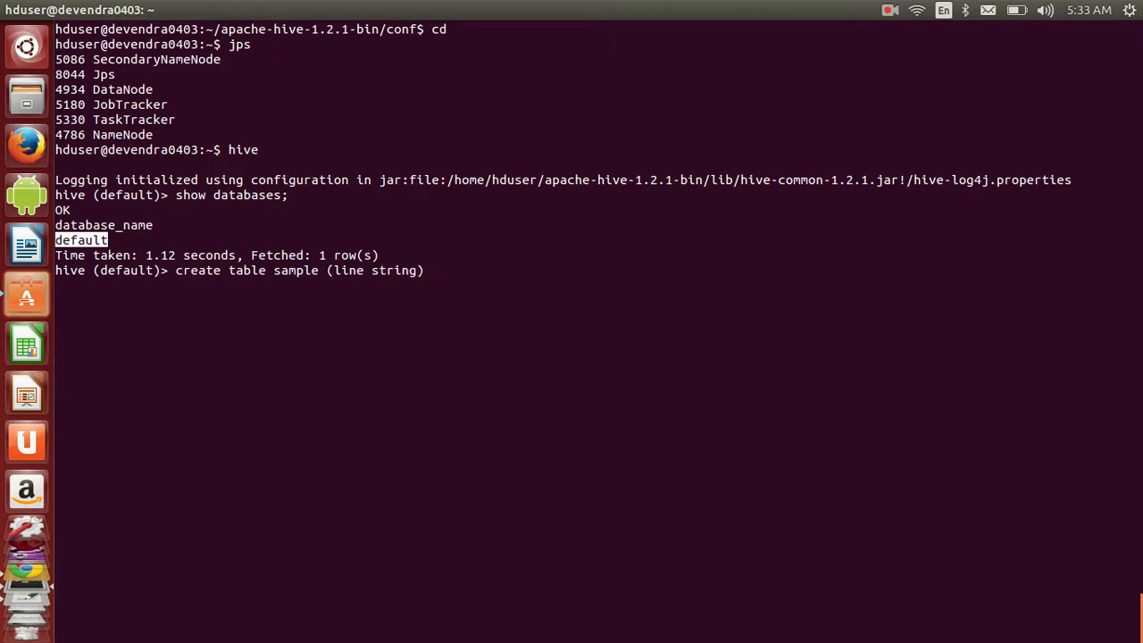
{"action": "type", "text": "r"}
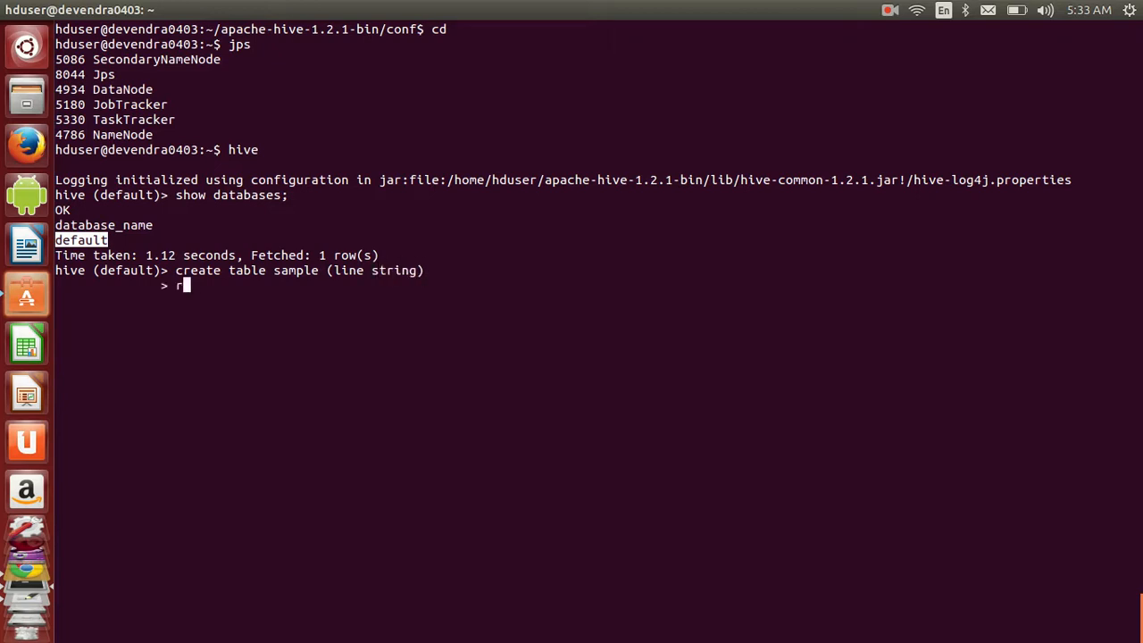
{"action": "type", "text": "row format"}
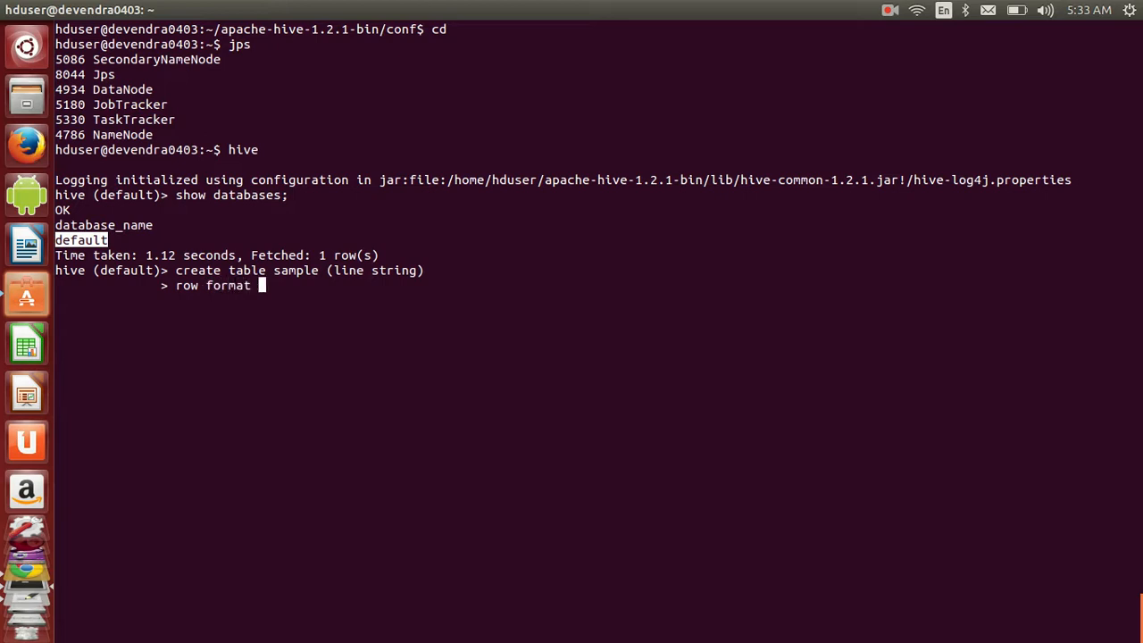
{"action": "type", "text": "delimited"}
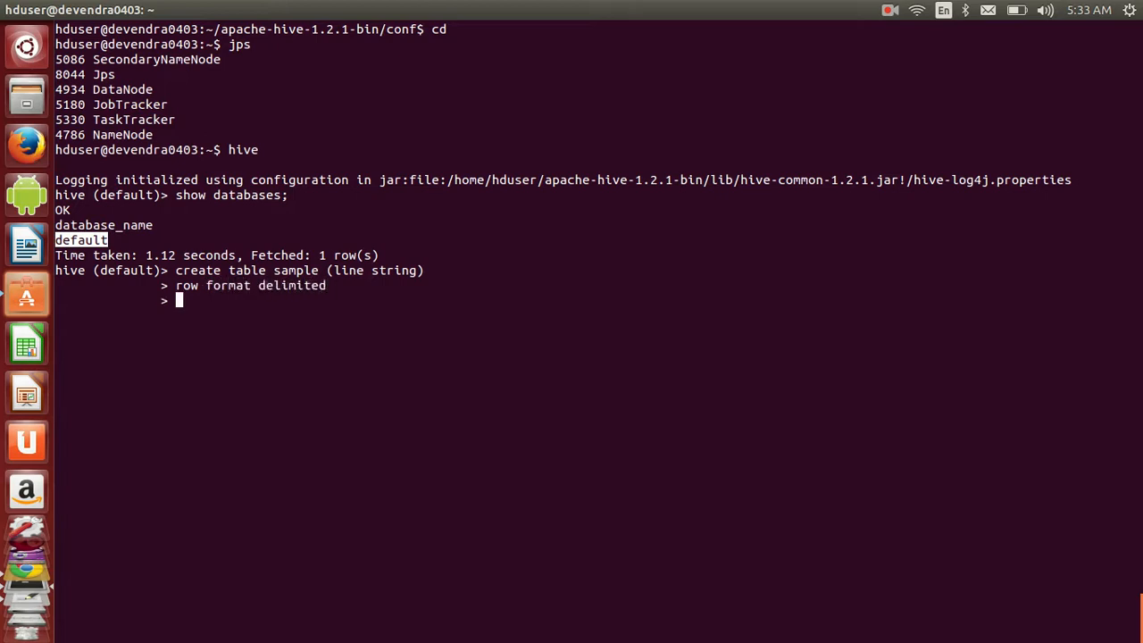
{"action": "type", "text": "fields"}
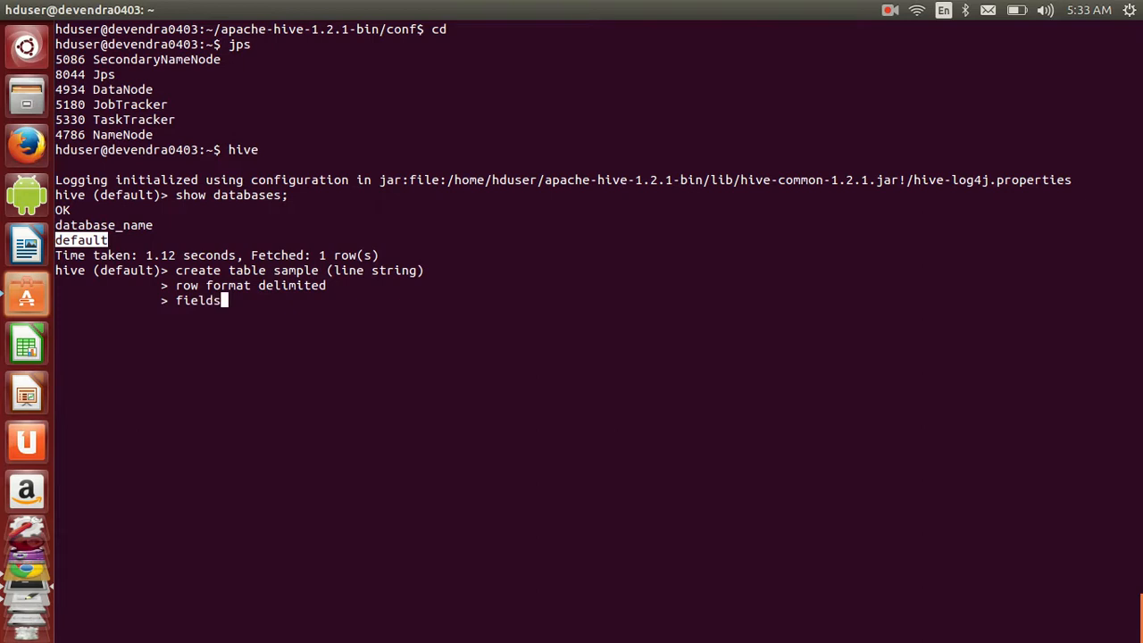
{"action": "type", "text": "terminated by"}
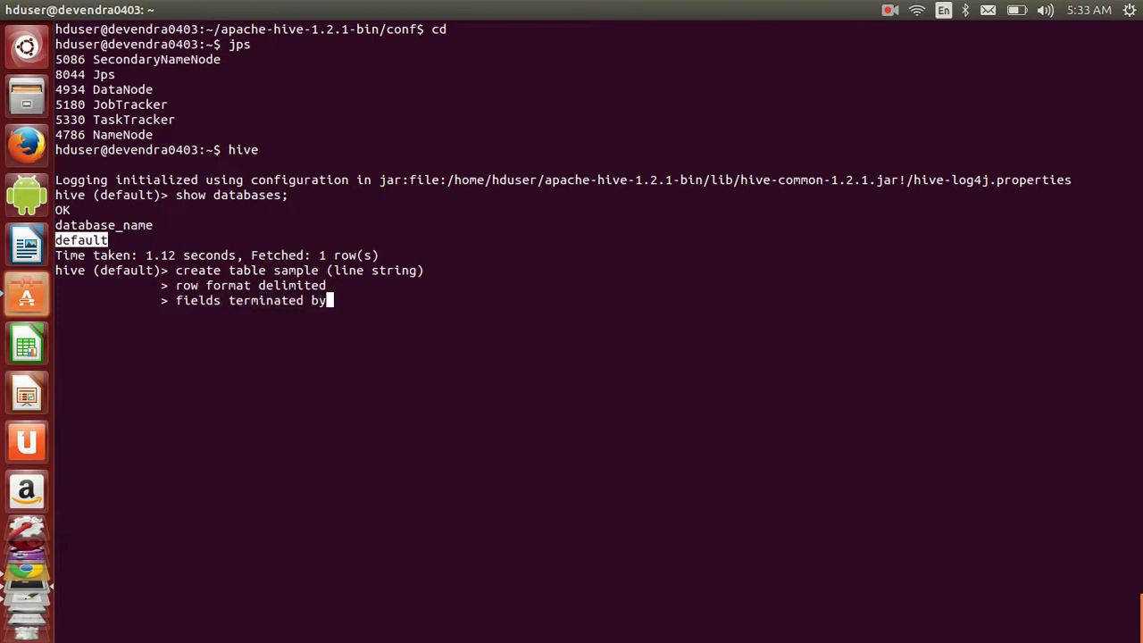
{"action": "type", "text": "','"}
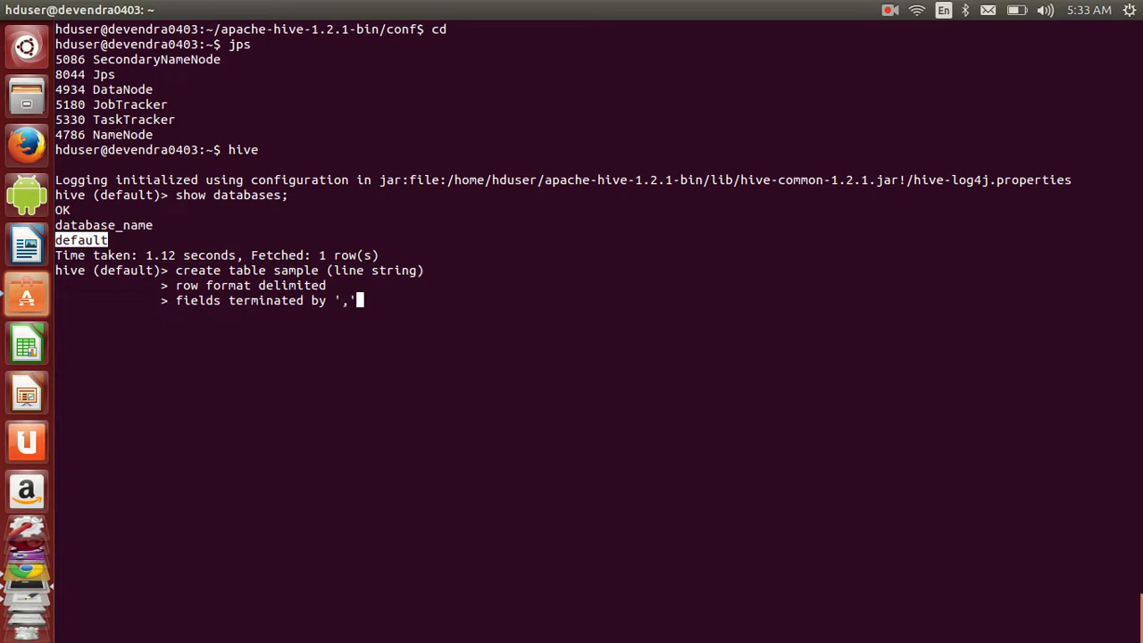
{"action": "type", "text": "stored as t"}
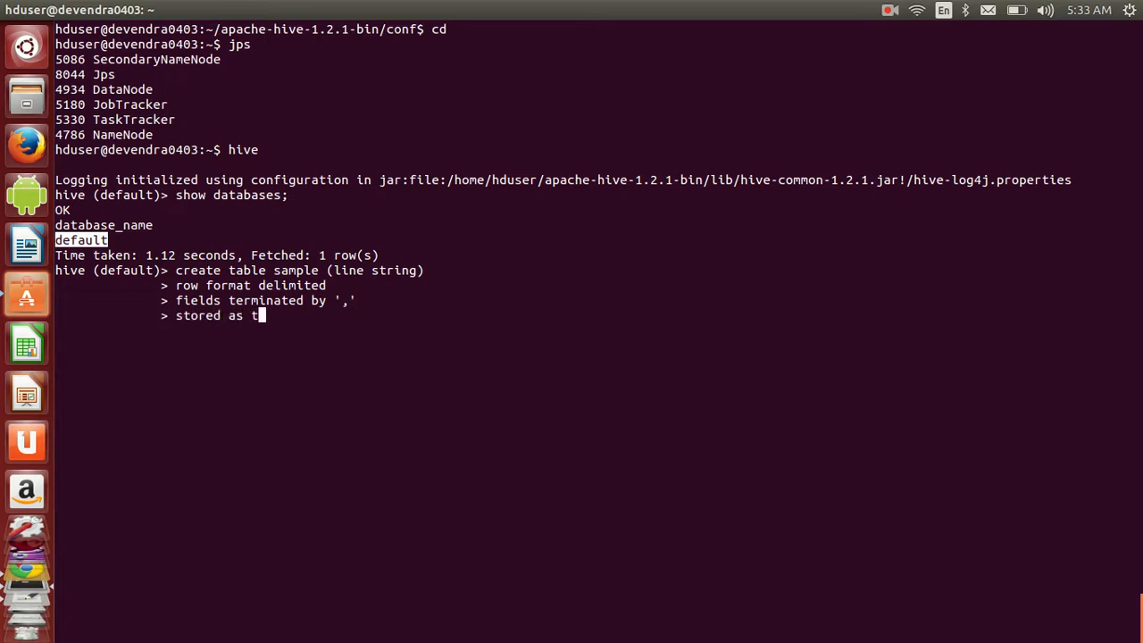
{"action": "type", "text": "extfile;"}
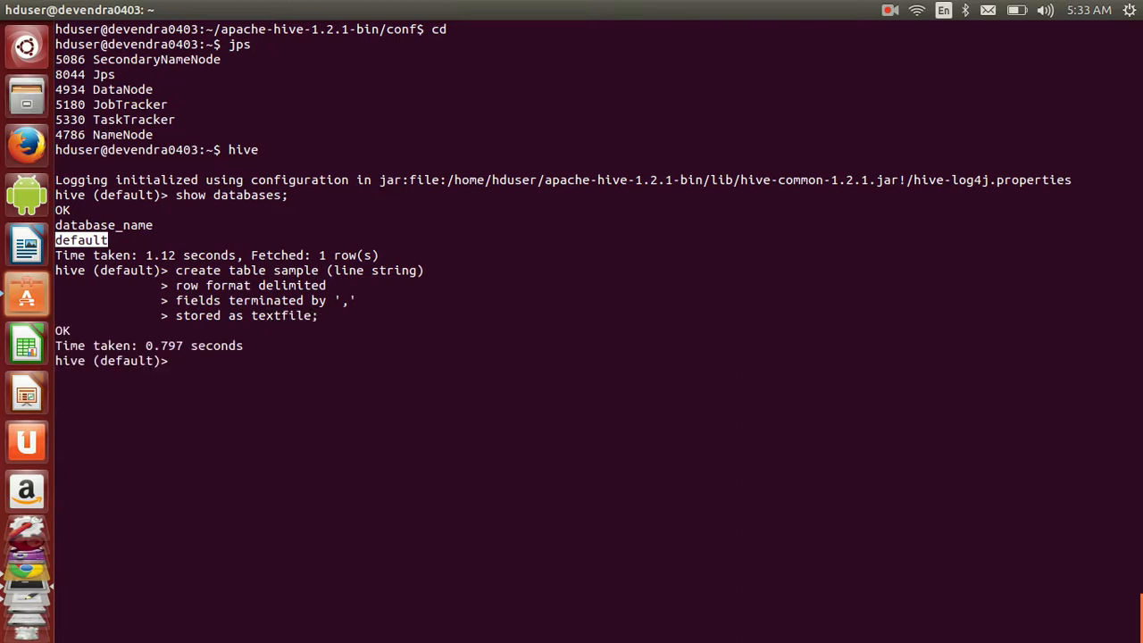
Run !ls -lrt and !cat sample.dat from Hive, showing "this is dev", and begin the load command.
{"action": "type", "text": "!"}
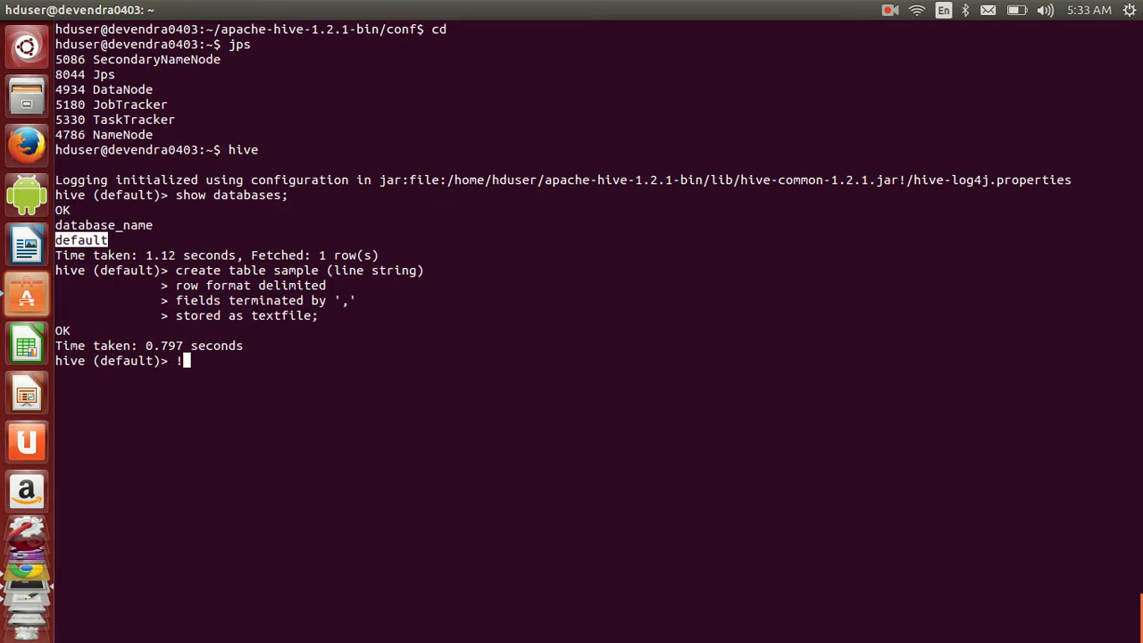
{"action": "type", "text": "ls -lrt"}
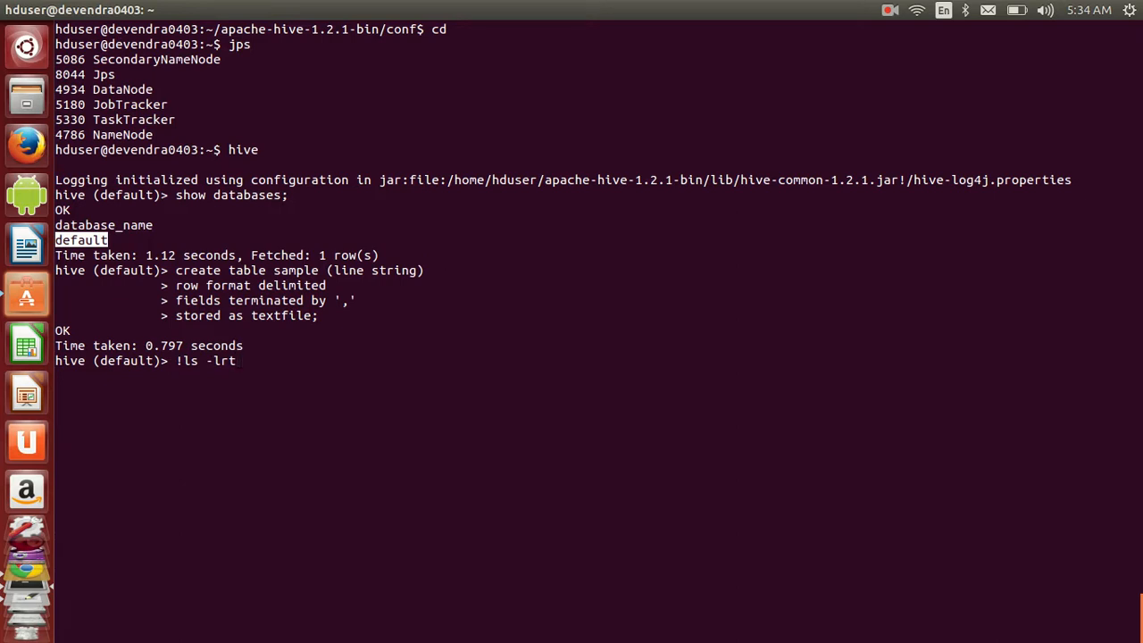
{"action": "type", "text": ";"}
{"action": "type", "text": "!"}
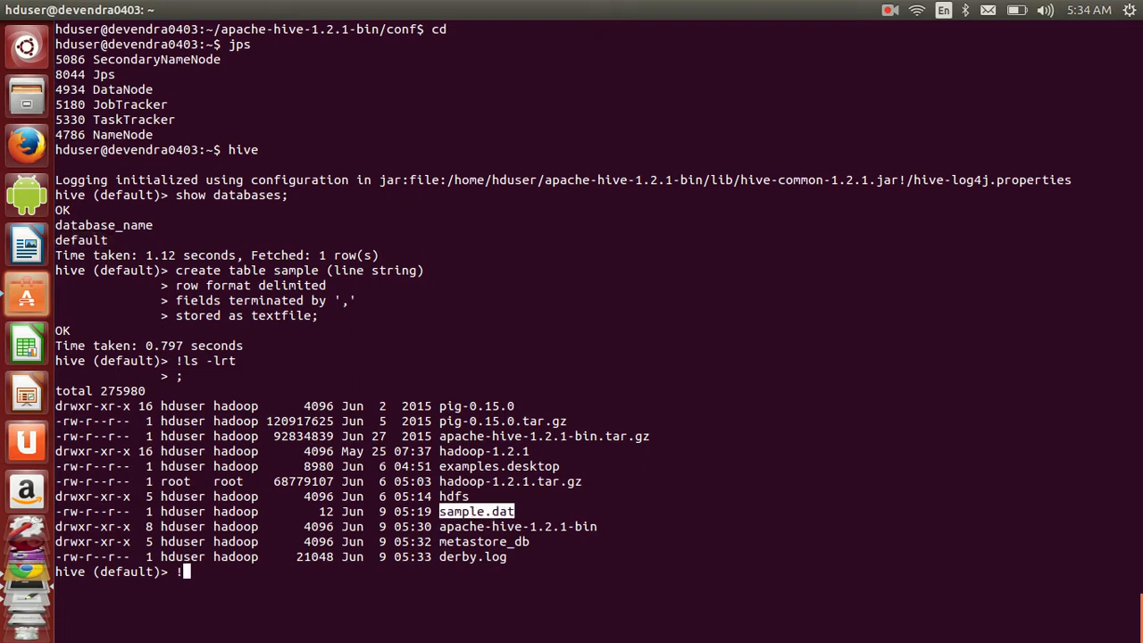
{"action": "type", "text": "cat sample.dat"}
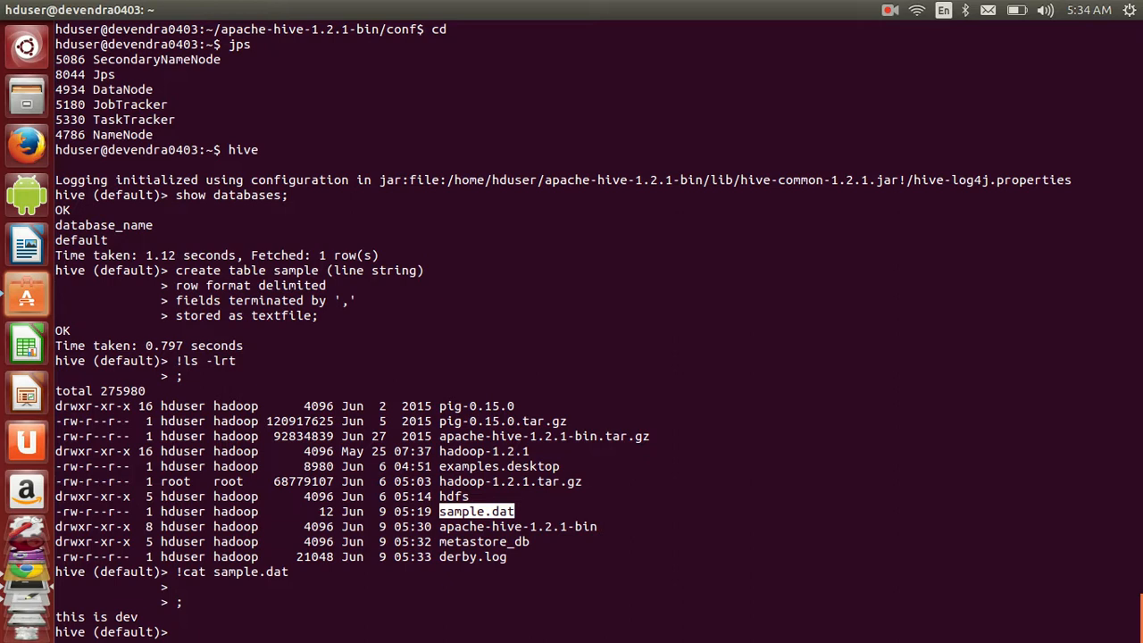
{"action": "type", "text": "load"}
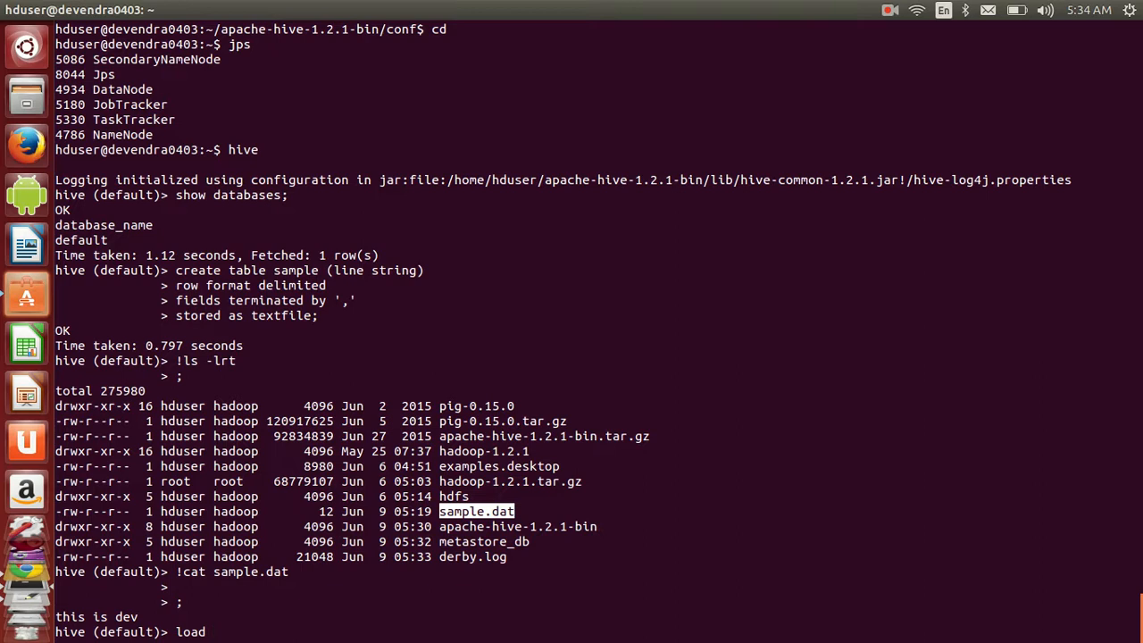
Run load data local inpath 'sample.dat' into table sample, giving numFiles=1 and totalSize=12.
{"action": "type", "text": "data local"}
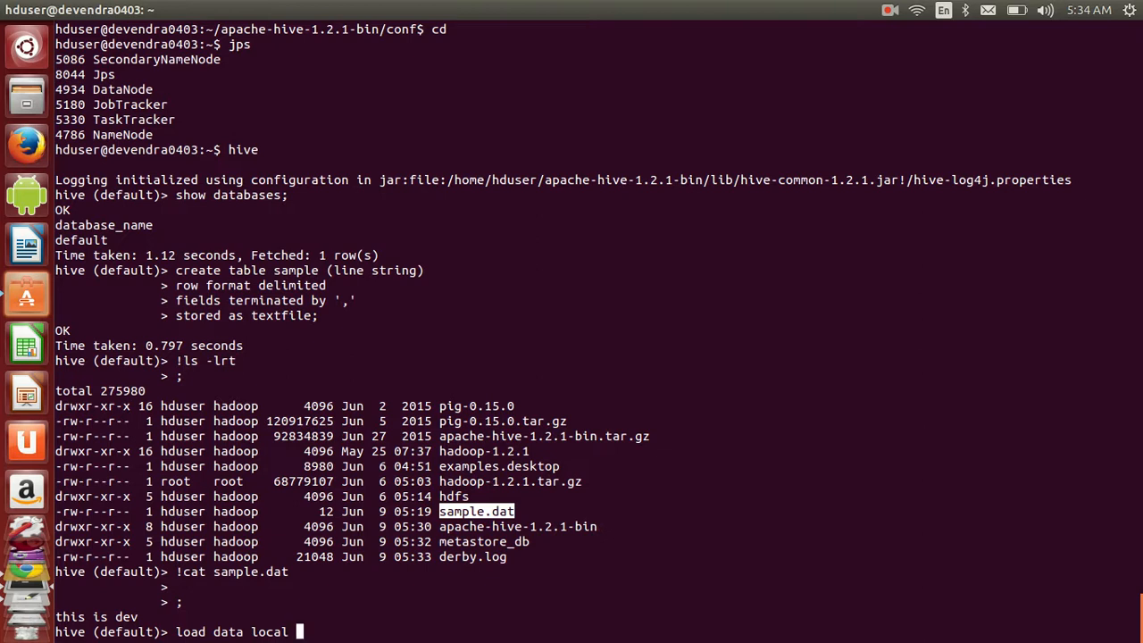
{"action": "type", "text": "inpath"}
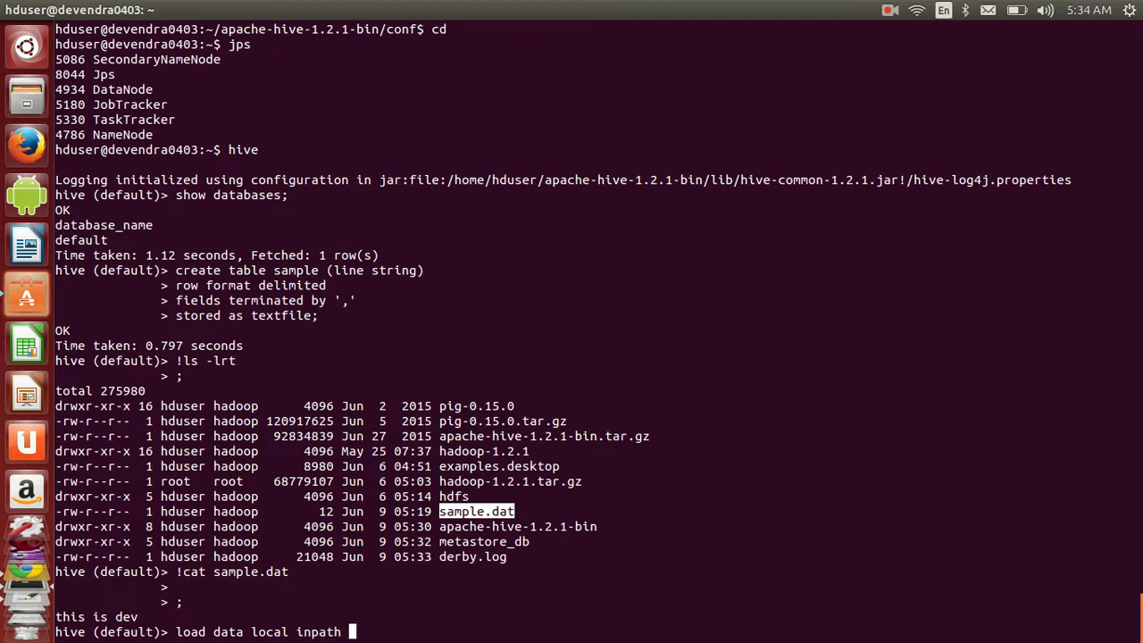
{"action": "type", "text": "'"}
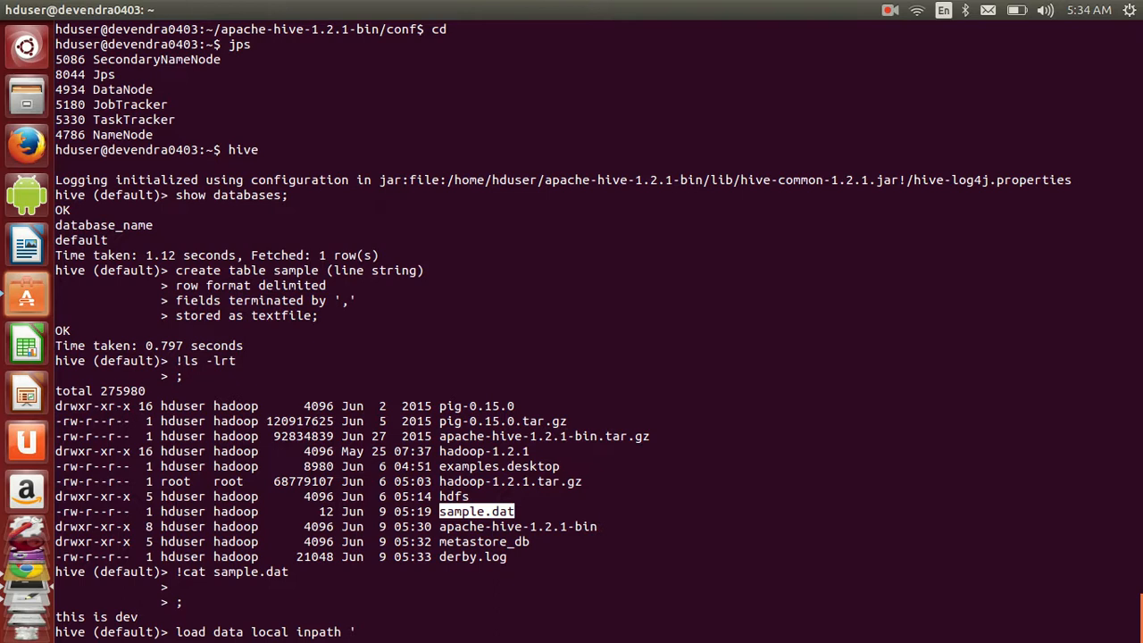
{"action": "type", "text": "sample"}
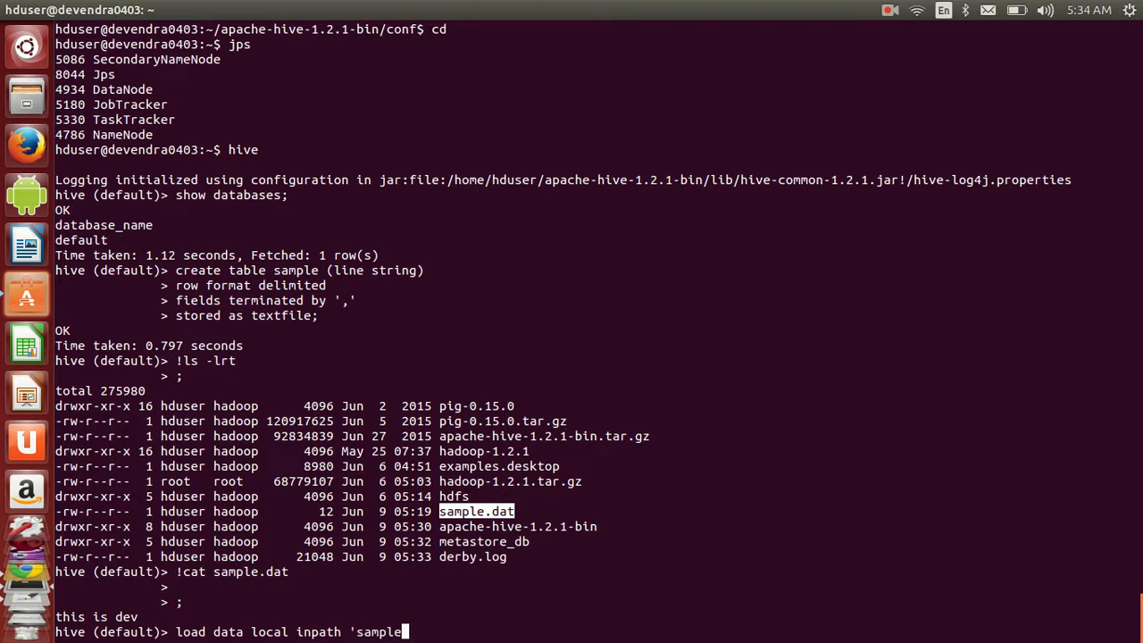
{"action": "type", "text": ".dat'"}
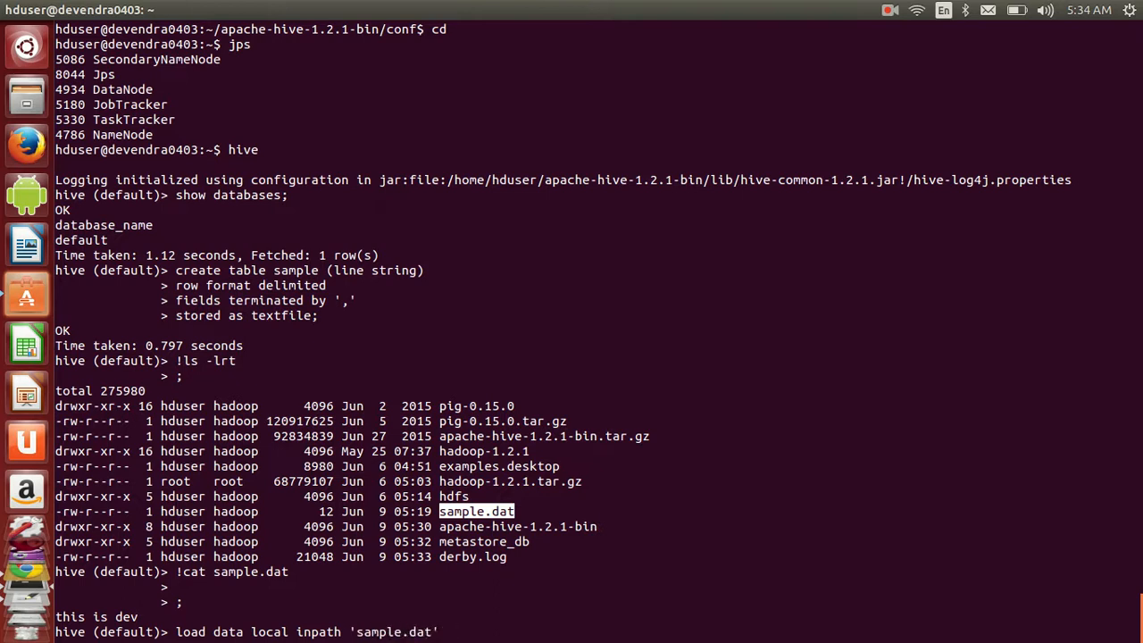
{"action": "type", "text": "into table sample;"}
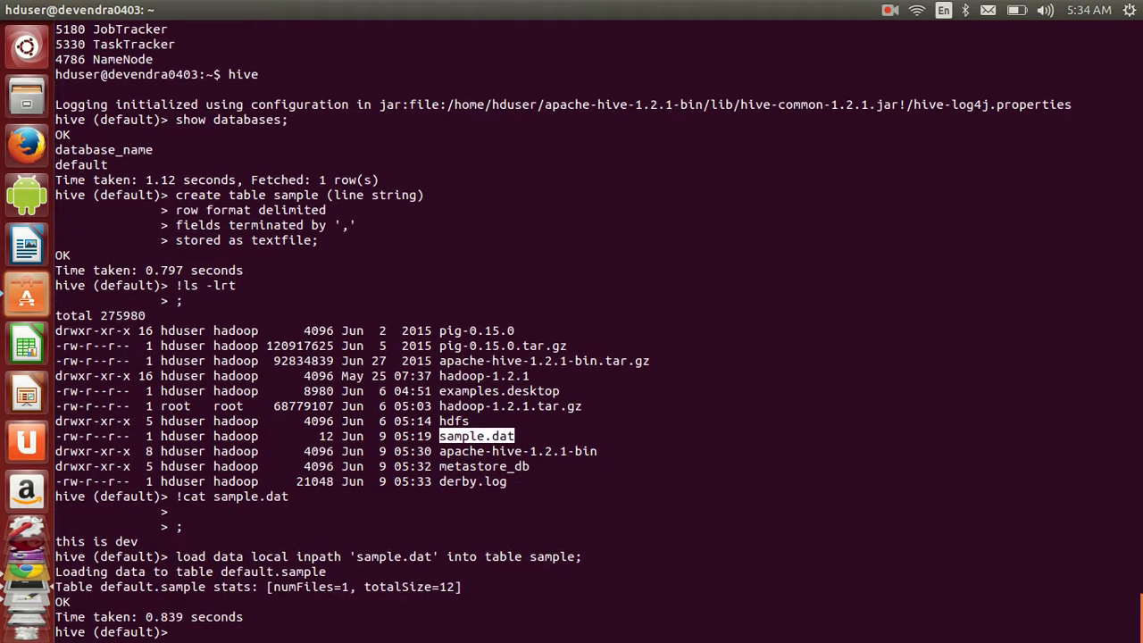
{"action": "type", "text": "sle"}
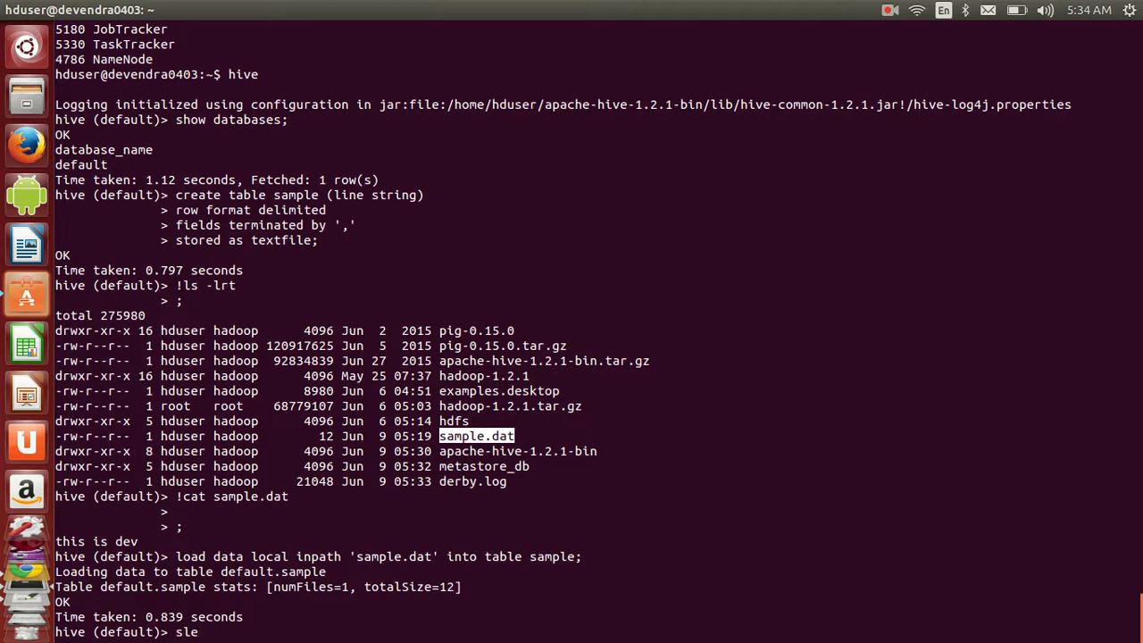
Run select * from sample to return the row "this is dev", then return to gedit.
{"action": "type", "text": "elect * f"}
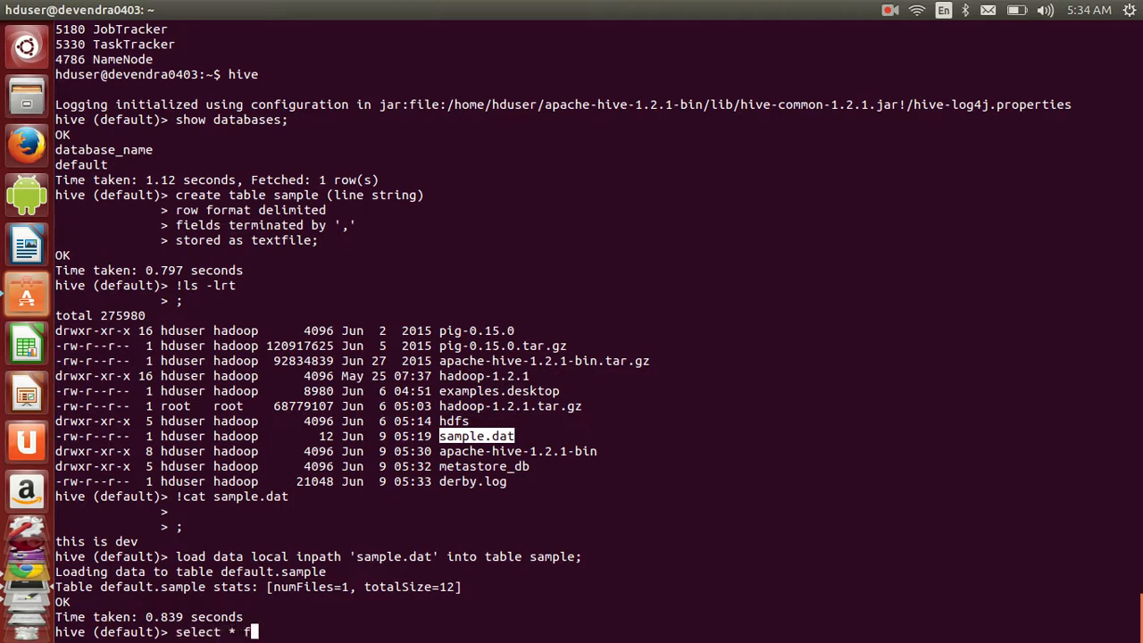
{"action": "type", "text": "rom sample;"}
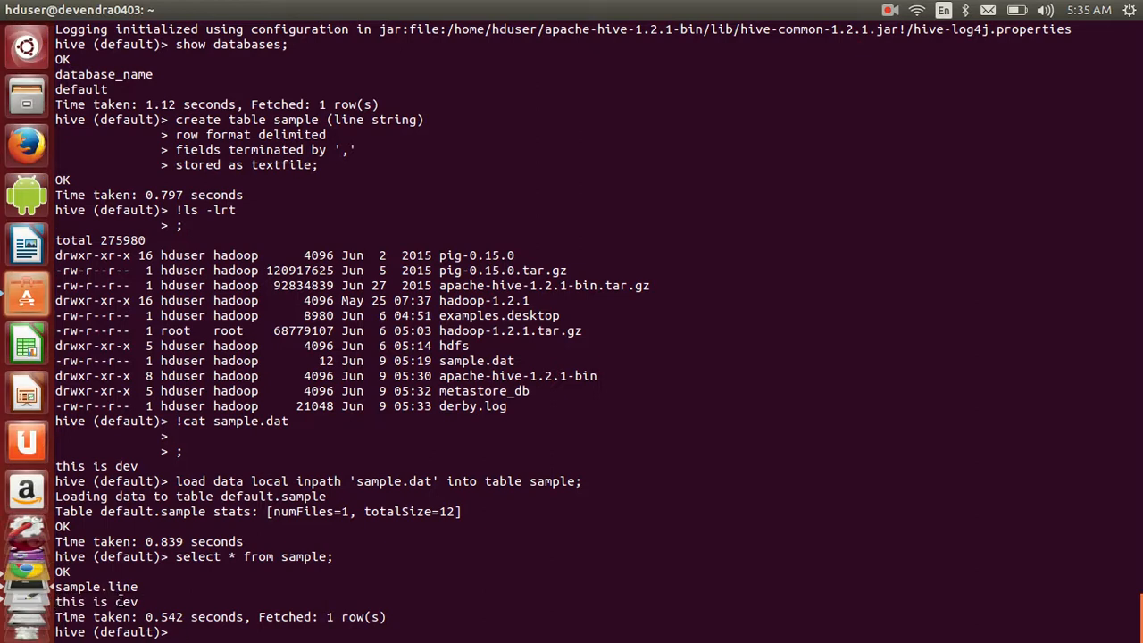
{"action": "double_click", "coordinate": [96, 602]}
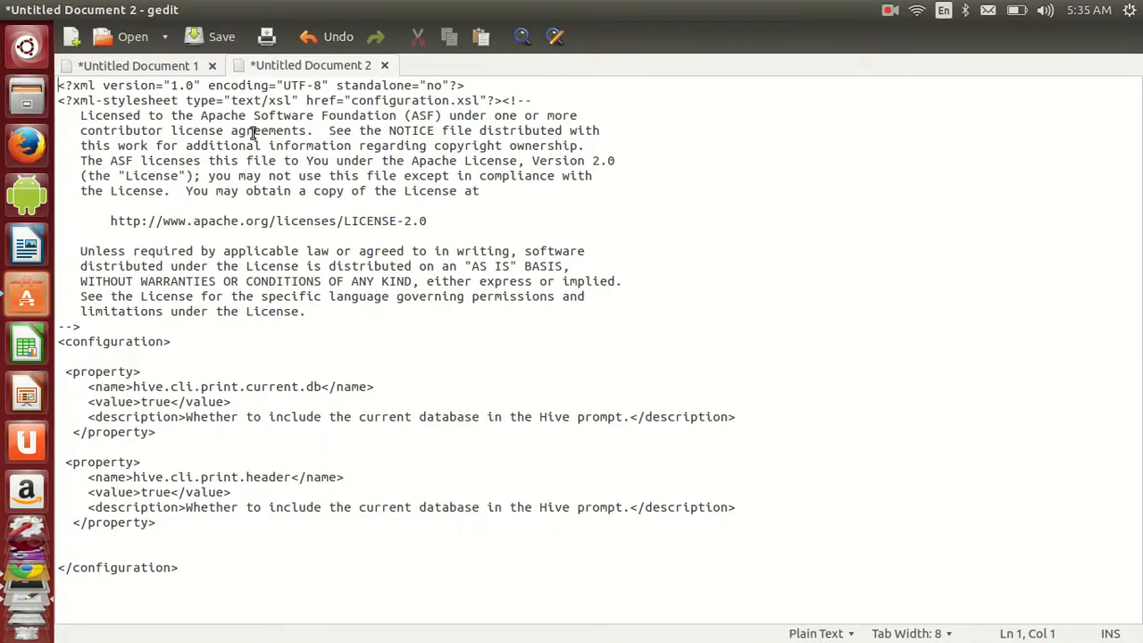
Switch to 'Untitled Document 1' and scroll to the CREATE TABLE sample and load data notes.
{"action": "left_click", "coordinate": [139, 64]}
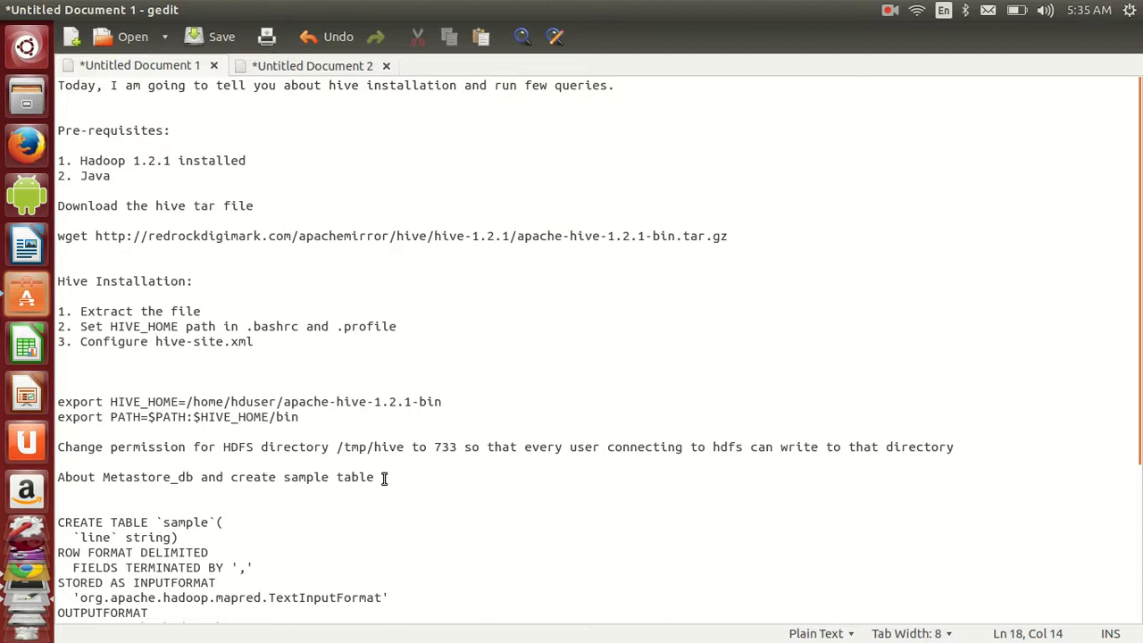
{"action": "scroll", "scroll_direction": "down", "scroll_amount": 3}
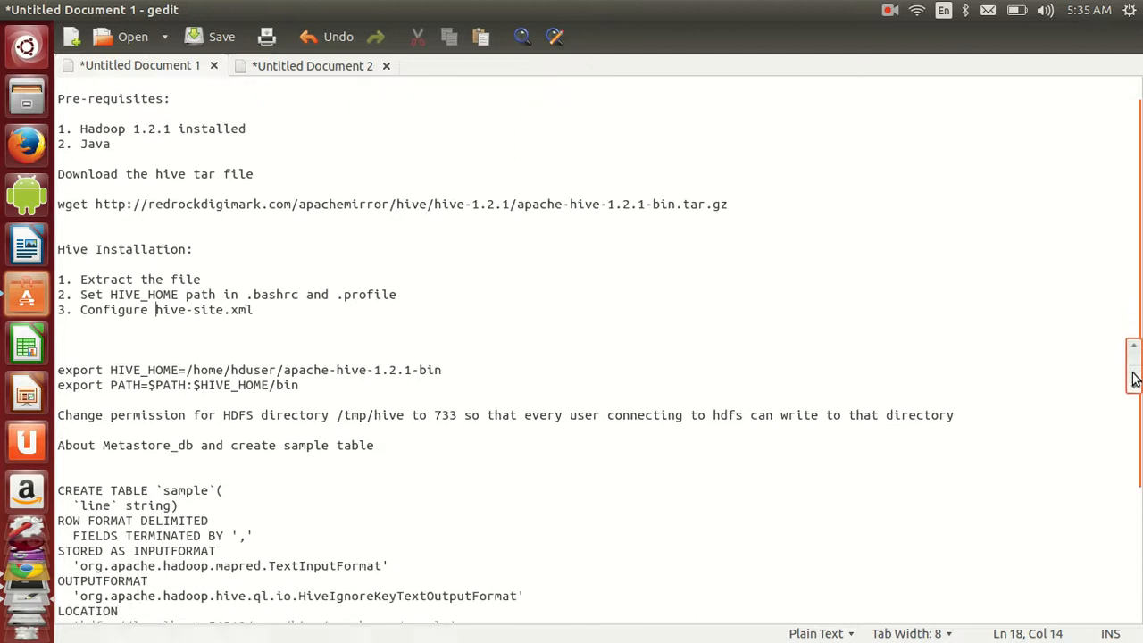
{"action": "scroll", "scroll_direction": "down", "scroll_amount": 3}
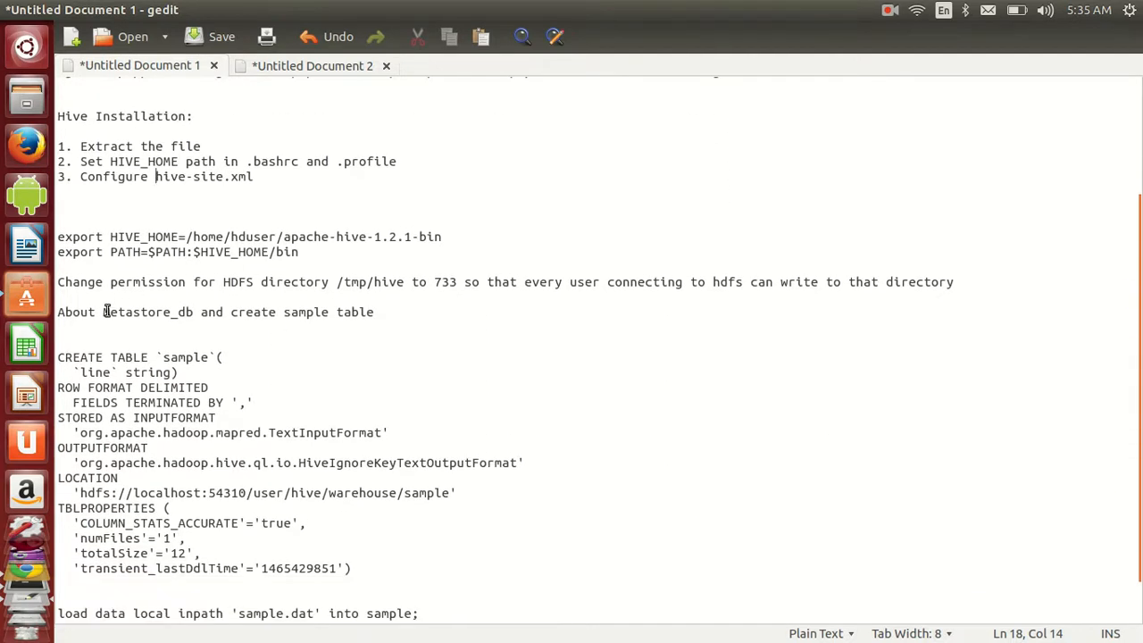